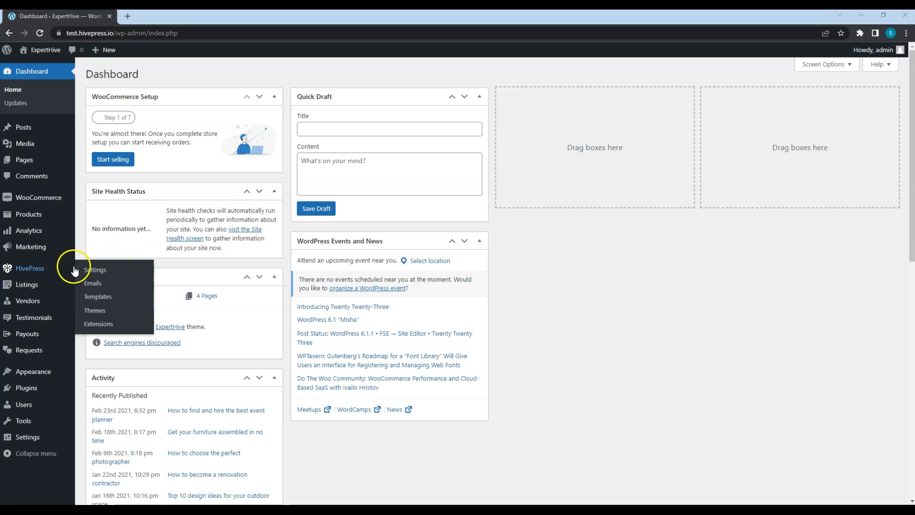
Go to HivePress > Settings from the admin sidebar to reach the Listings options.
{"action": "left_click", "coordinate": [94, 270]}
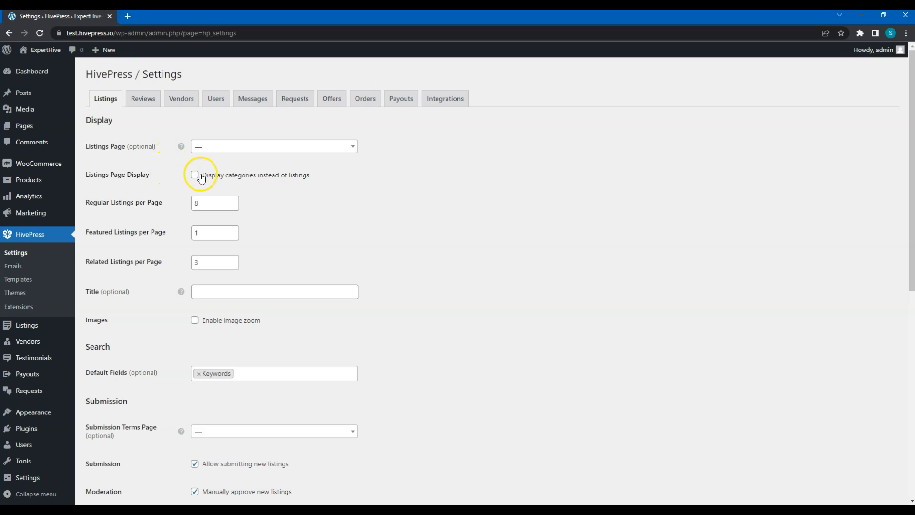
{"action": "mouse_move", "coordinate": [272, 186]}
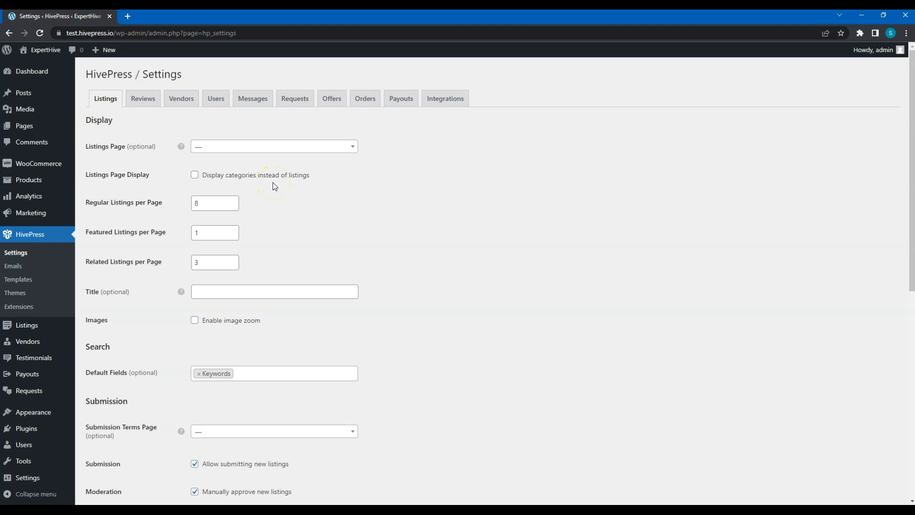
{"action": "mouse_move", "coordinate": [252, 212]}
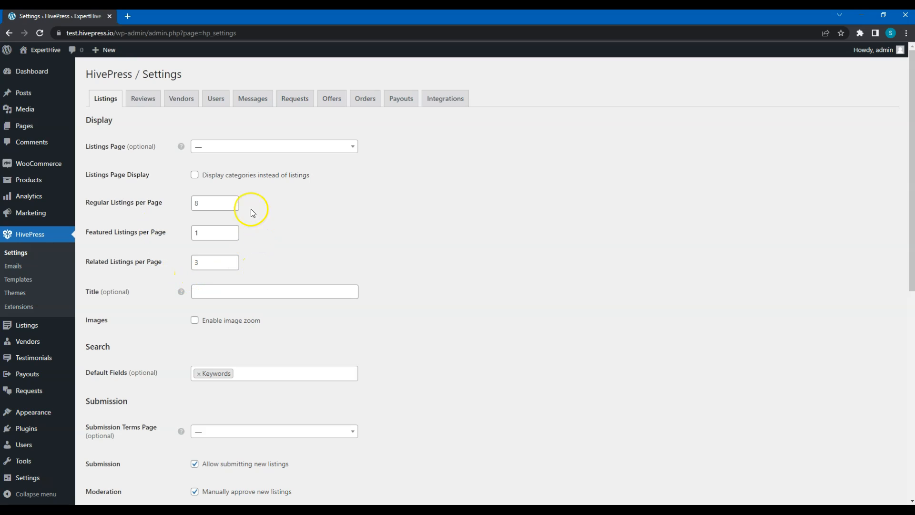
{"action": "mouse_move", "coordinate": [273, 255]}
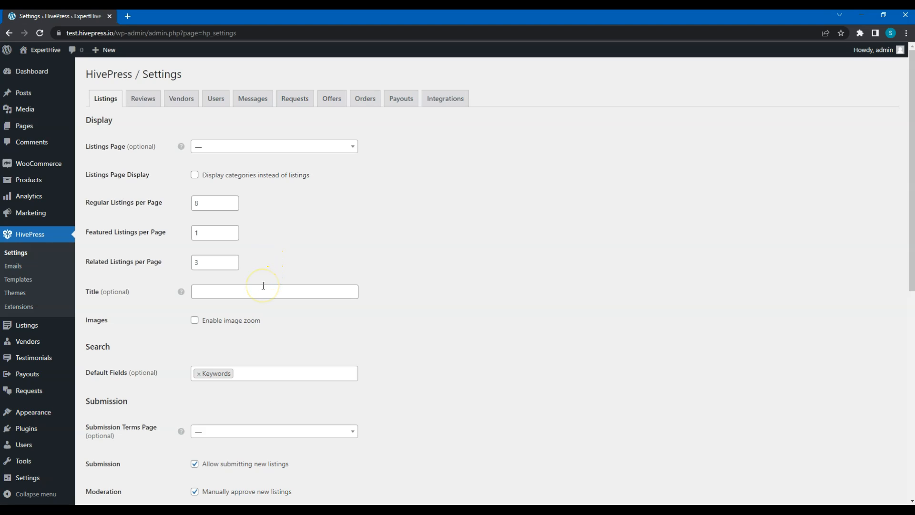
{"action": "mouse_move", "coordinate": [264, 287]}
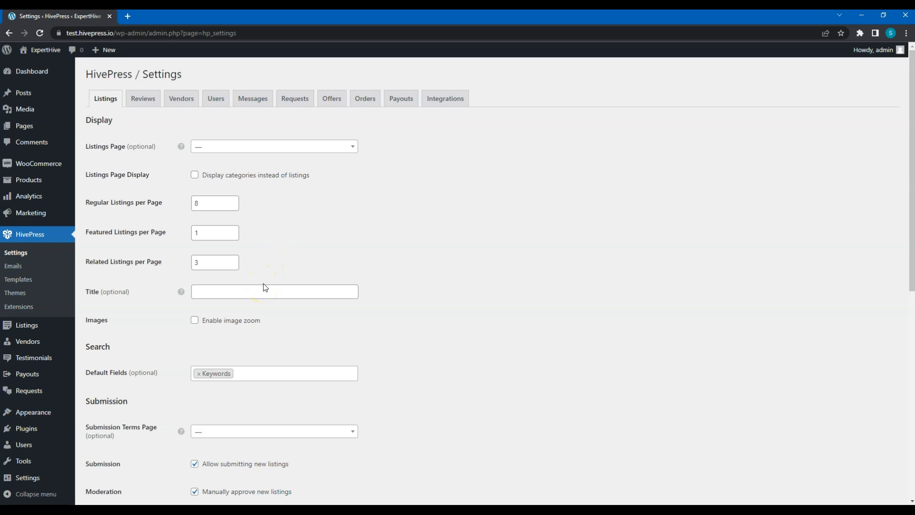
{"action": "mouse_move", "coordinate": [181, 292]}
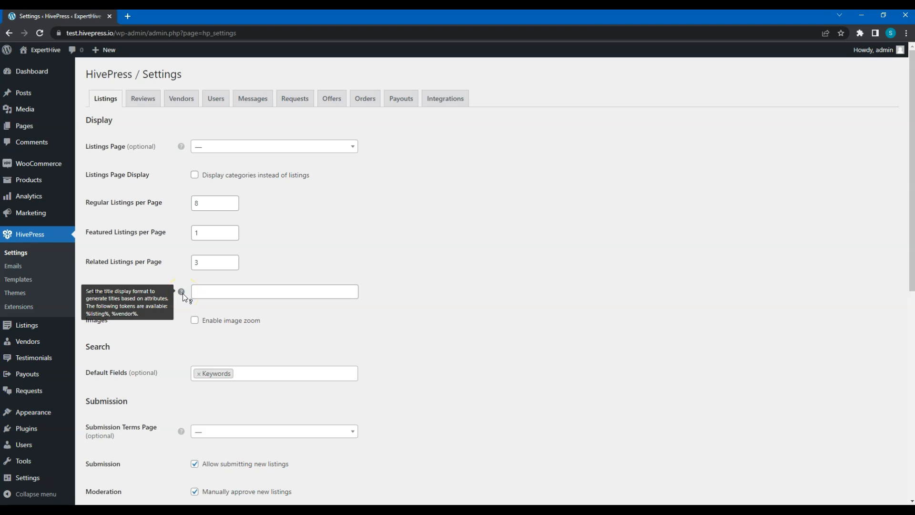
{"action": "mouse_move", "coordinate": [186, 298]}
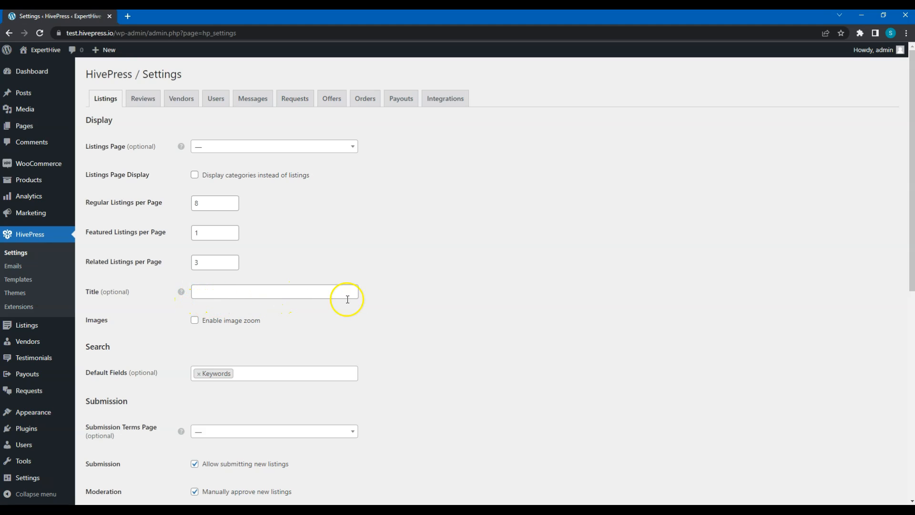
{"action": "mouse_move", "coordinate": [374, 301]}
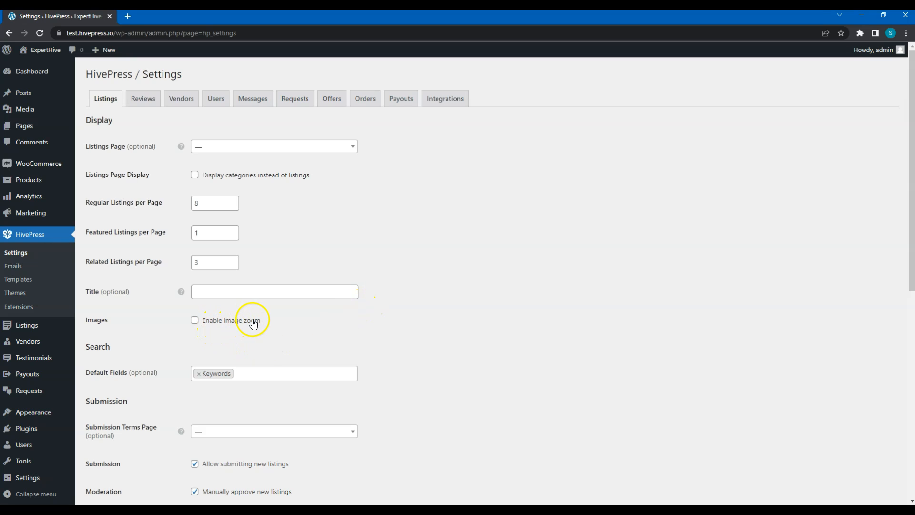
{"action": "scroll", "scroll_direction": "down", "scroll_amount": 3}
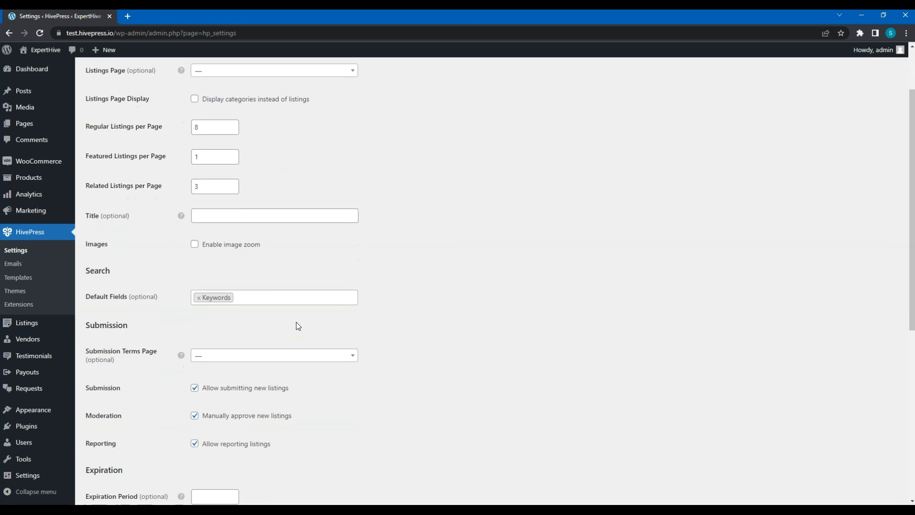
{"action": "scroll", "scroll_direction": "down", "scroll_amount": 3}
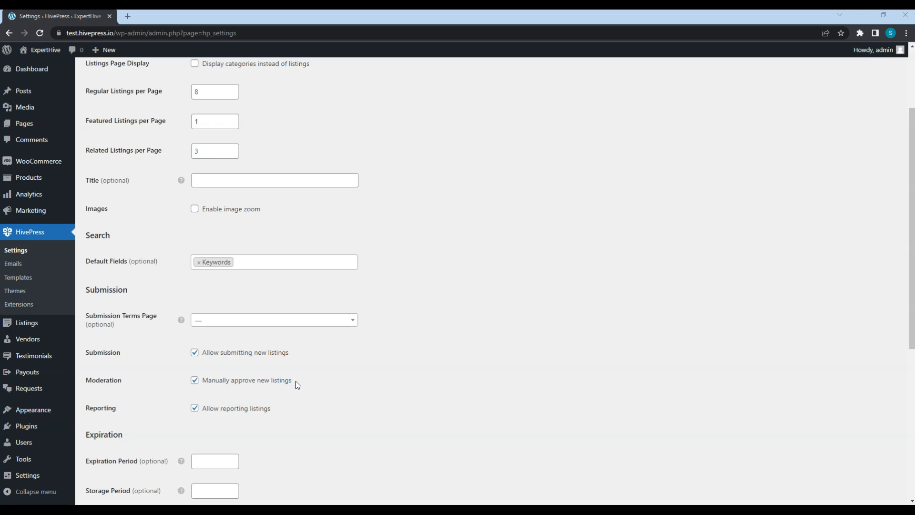
{"action": "scroll", "scroll_direction": "down", "scroll_amount": 3}
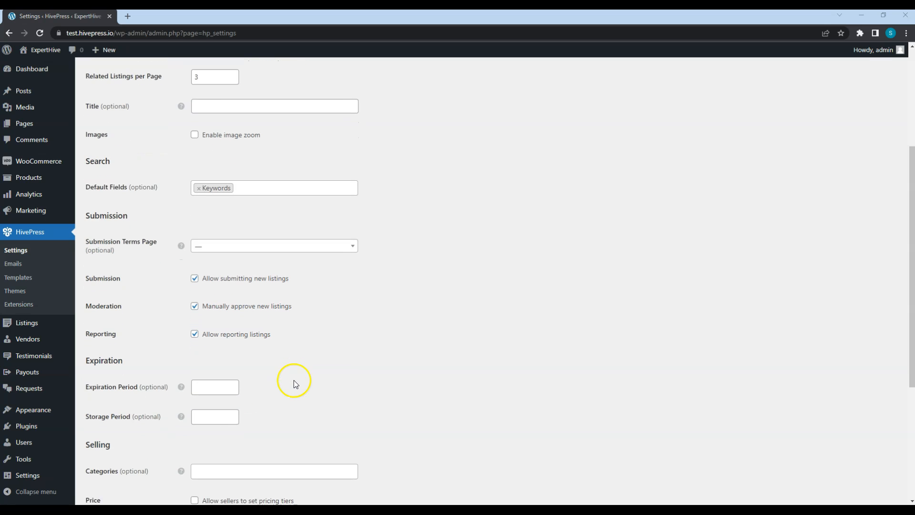
{"action": "scroll", "scroll_direction": "down", "scroll_amount": 3}
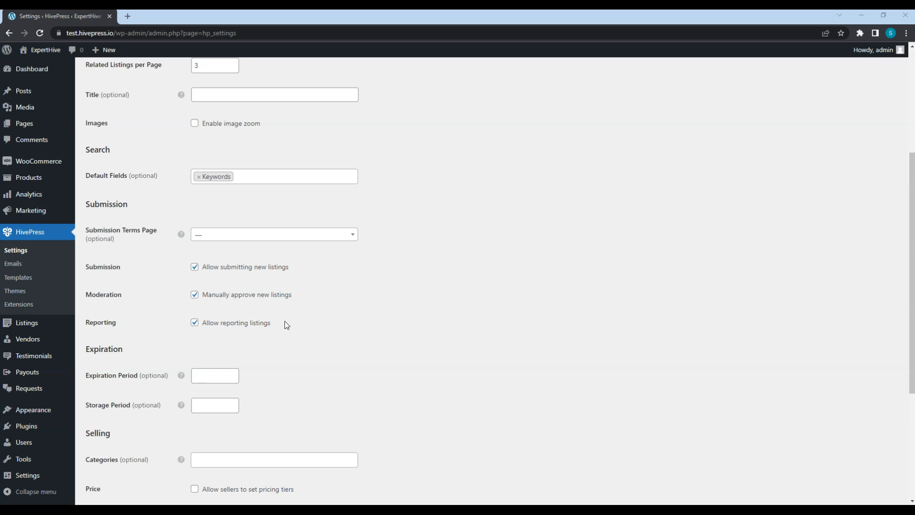
{"action": "mouse_move", "coordinate": [84, 392]}
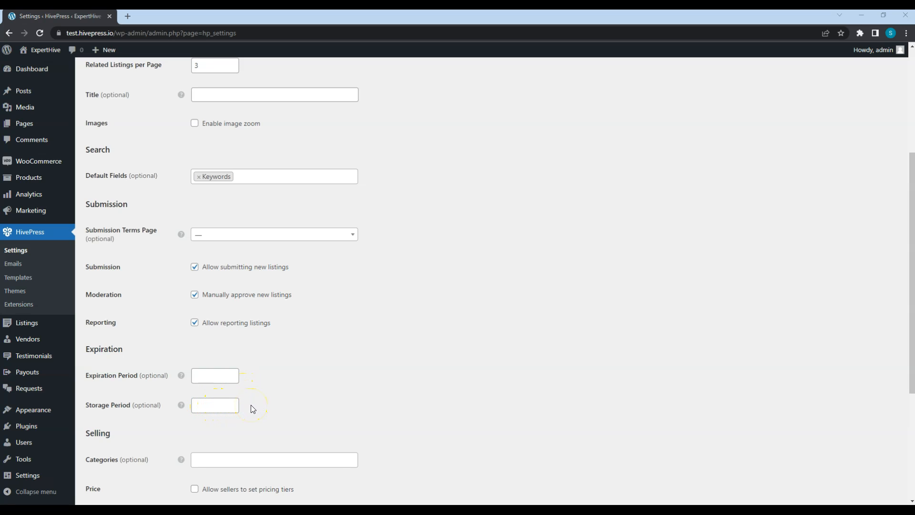
{"action": "scroll", "scroll_direction": "down", "scroll_amount": 3}
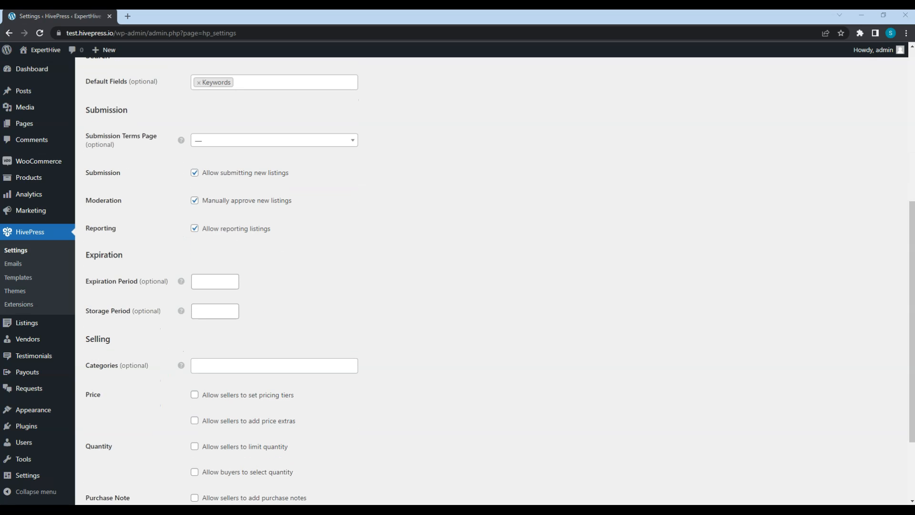
Enable 'Allow sellers to add price extras', save the Listings settings, and move to Reviews.
{"action": "scroll", "scroll_direction": "down", "scroll_amount": 3}
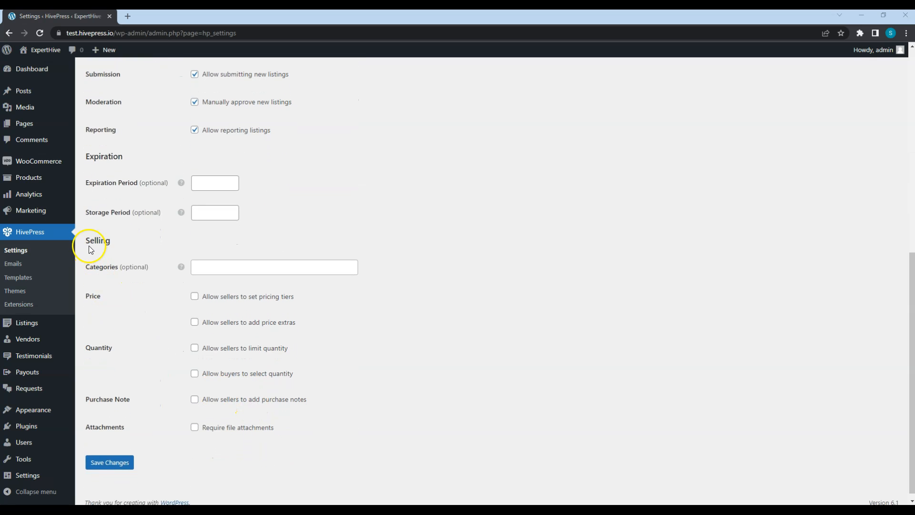
{"action": "mouse_move", "coordinate": [153, 268]}
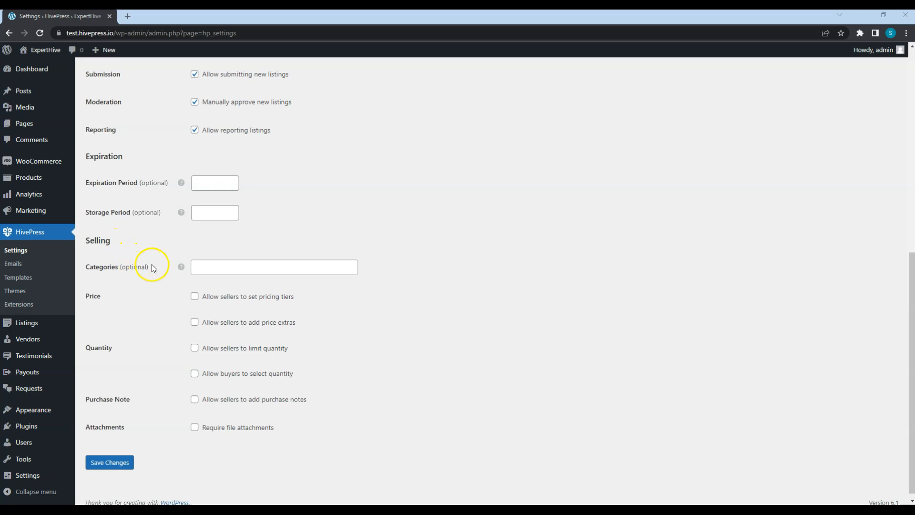
{"action": "mouse_move", "coordinate": [179, 295]}
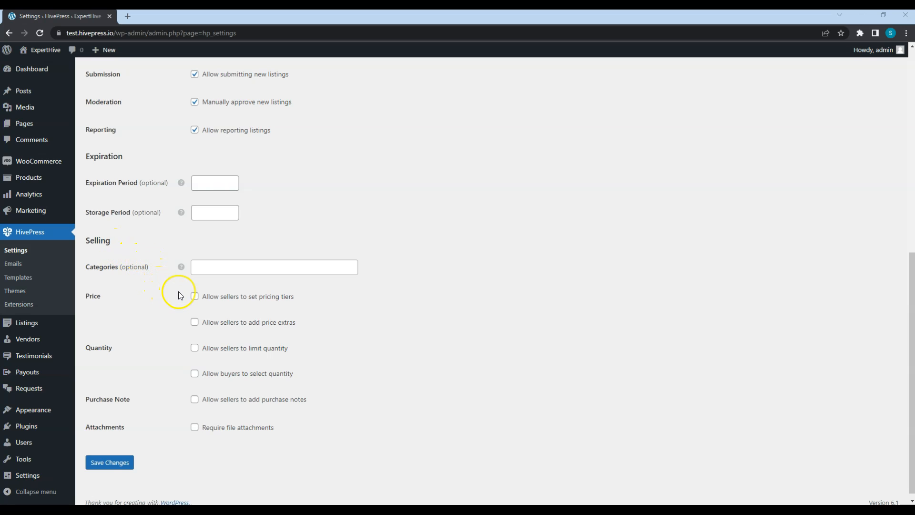
{"action": "mouse_move", "coordinate": [254, 305]}
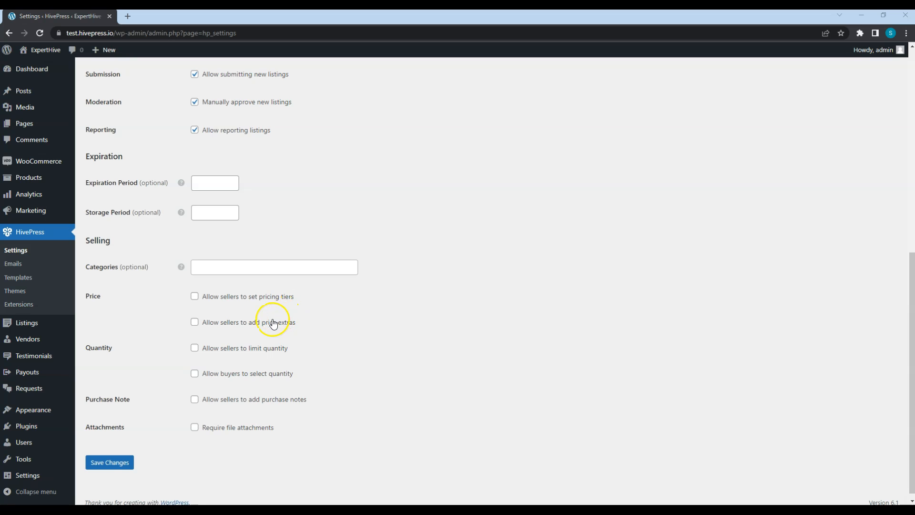
{"action": "left_click", "coordinate": [194, 323]}
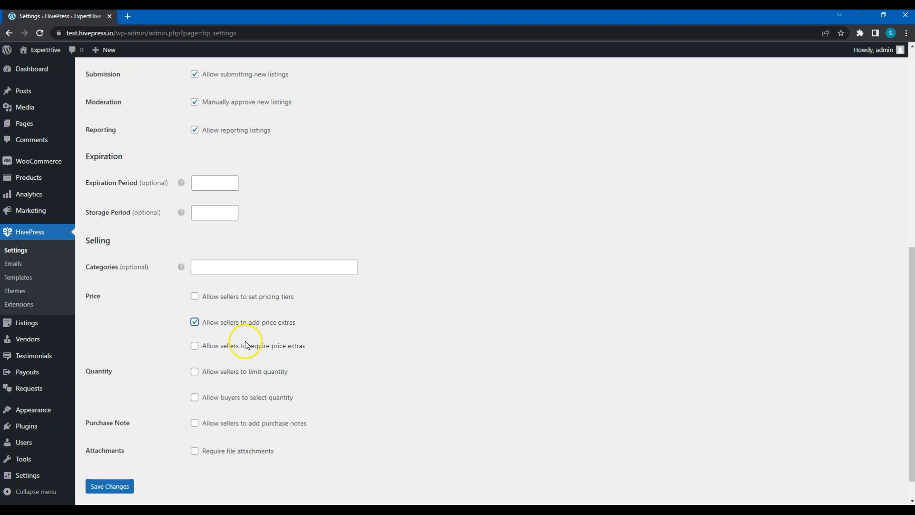
{"action": "mouse_move", "coordinate": [319, 351]}
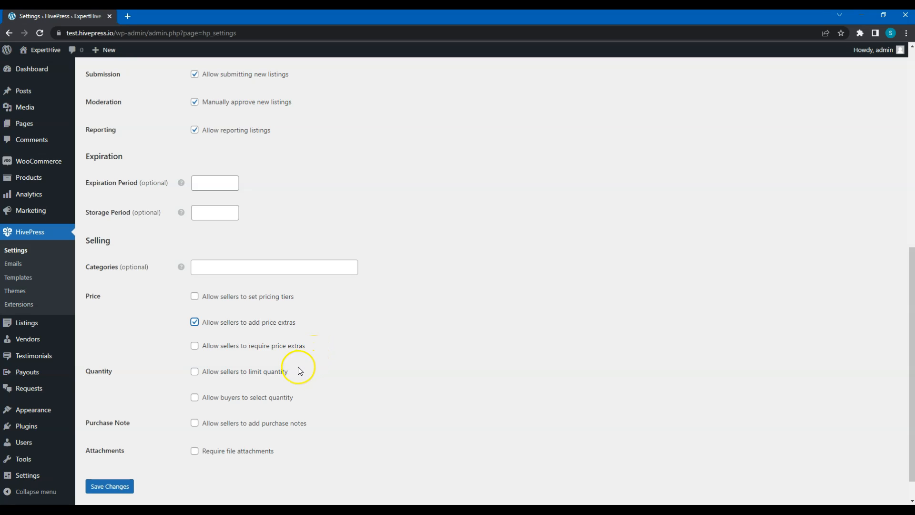
{"action": "mouse_move", "coordinate": [296, 376]}
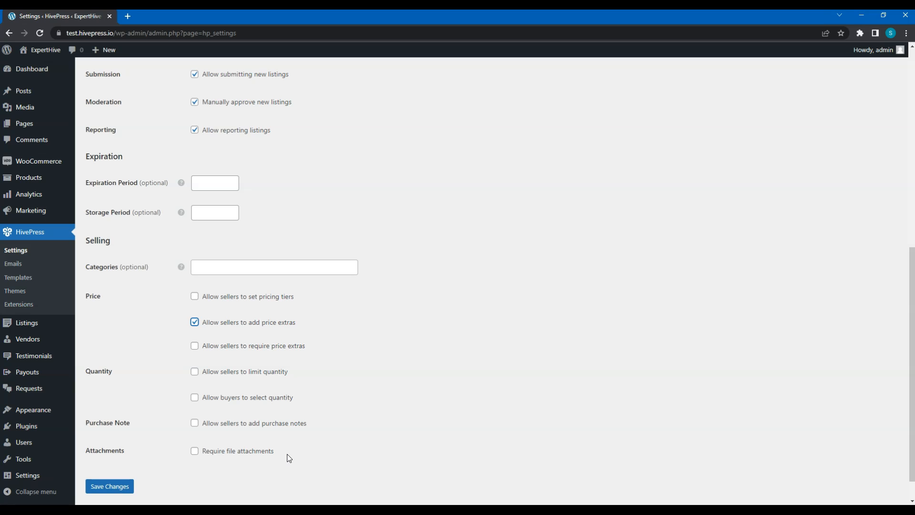
{"action": "mouse_move", "coordinate": [183, 485]}
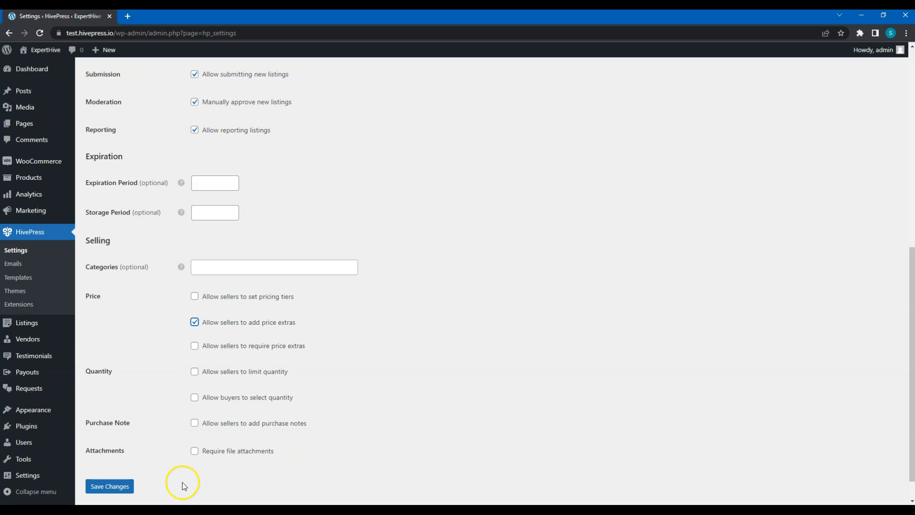
{"action": "left_click", "coordinate": [109, 486]}
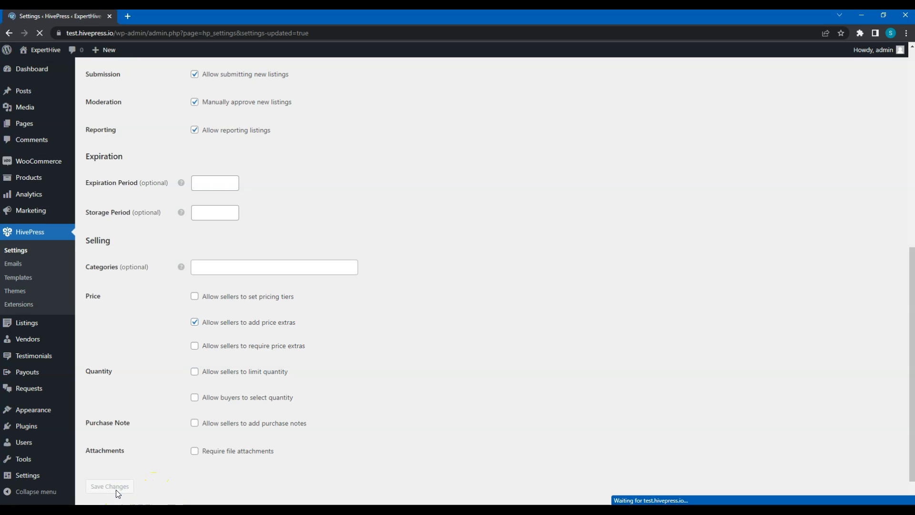
{"action": "left_click", "coordinate": [109, 485]}
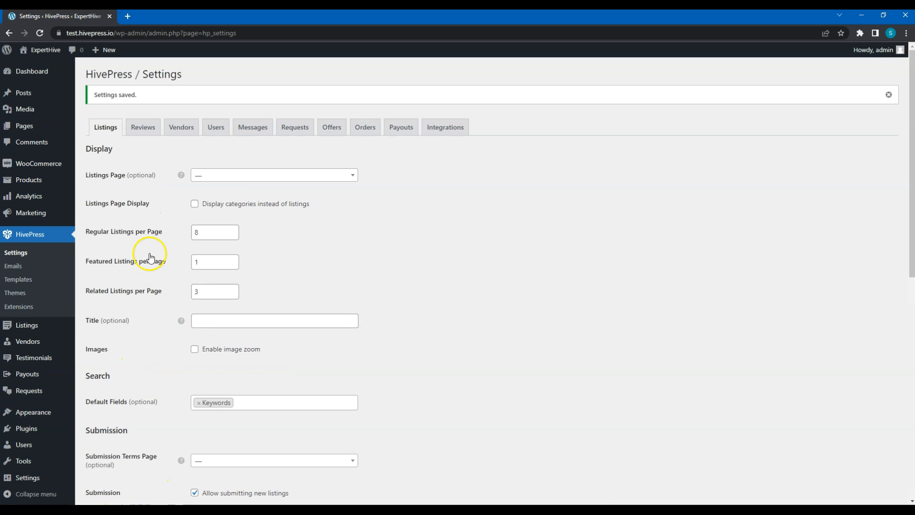
{"action": "left_click", "coordinate": [142, 126]}
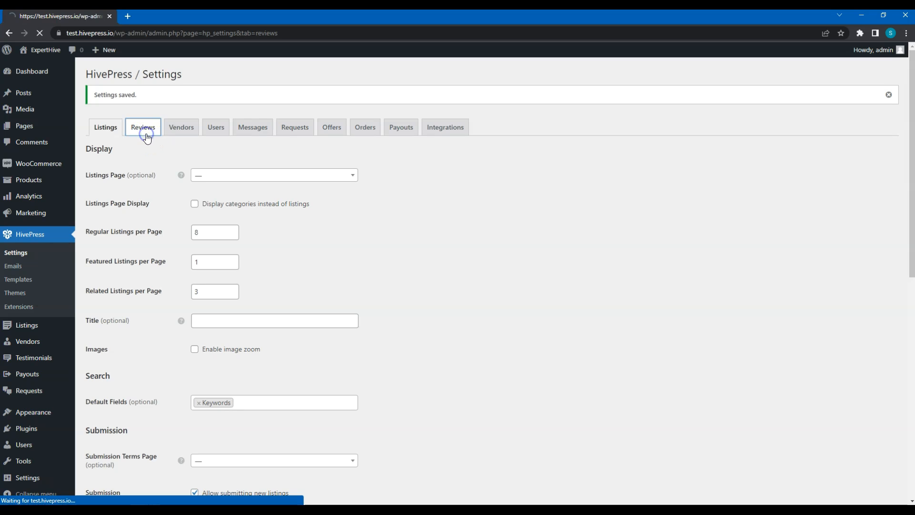
{"action": "left_click", "coordinate": [142, 126]}
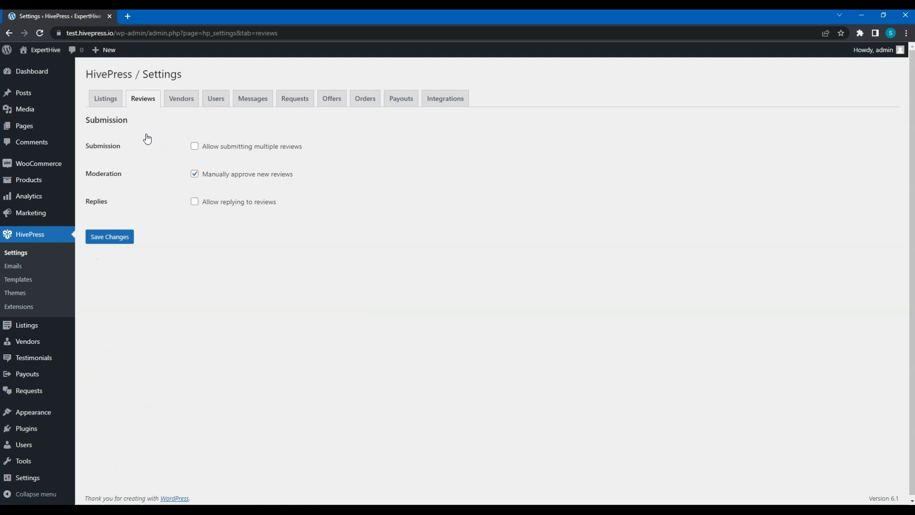
{"action": "mouse_move", "coordinate": [197, 129]}
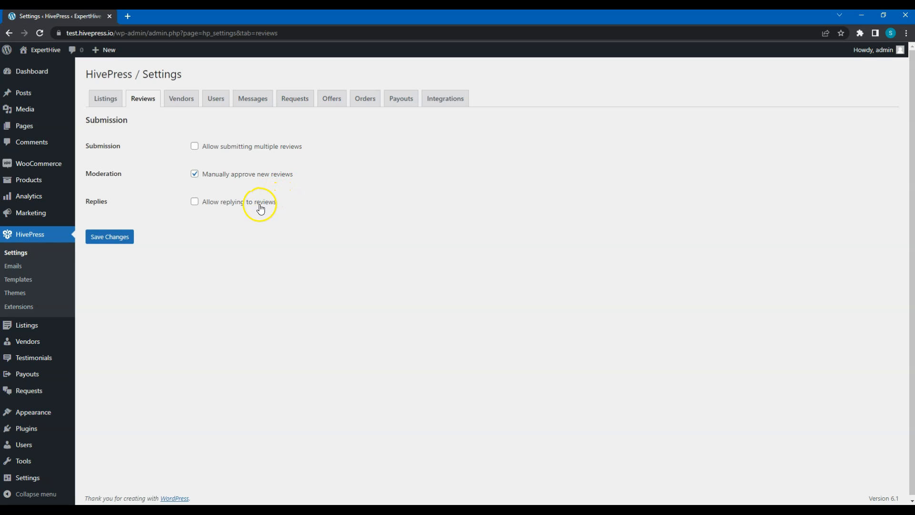
{"action": "mouse_move", "coordinate": [280, 209]}
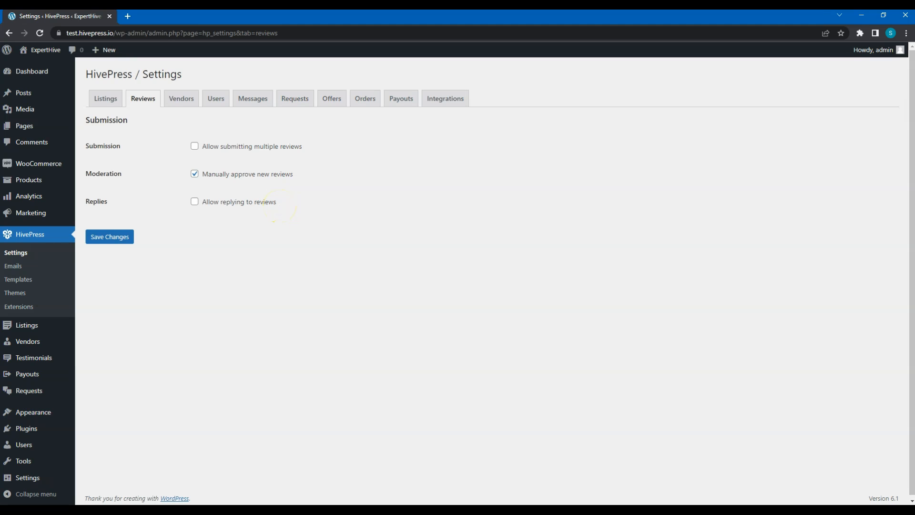
{"action": "mouse_move", "coordinate": [183, 112]}
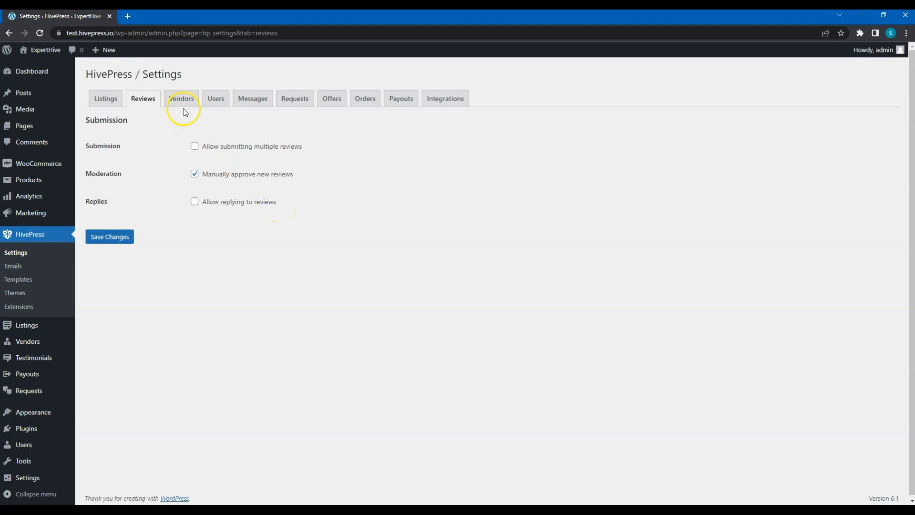
{"action": "left_click", "coordinate": [181, 98]}
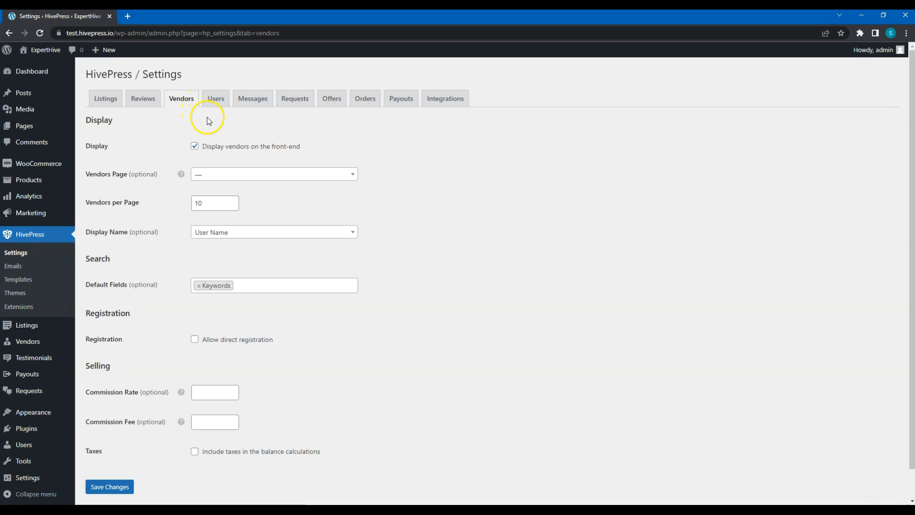
{"action": "mouse_move", "coordinate": [280, 147]}
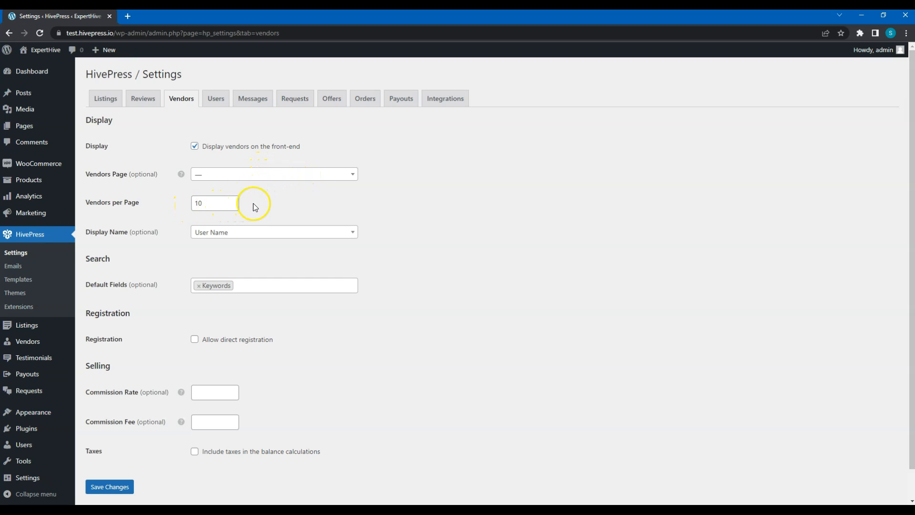
{"action": "left_click", "coordinate": [352, 231]}
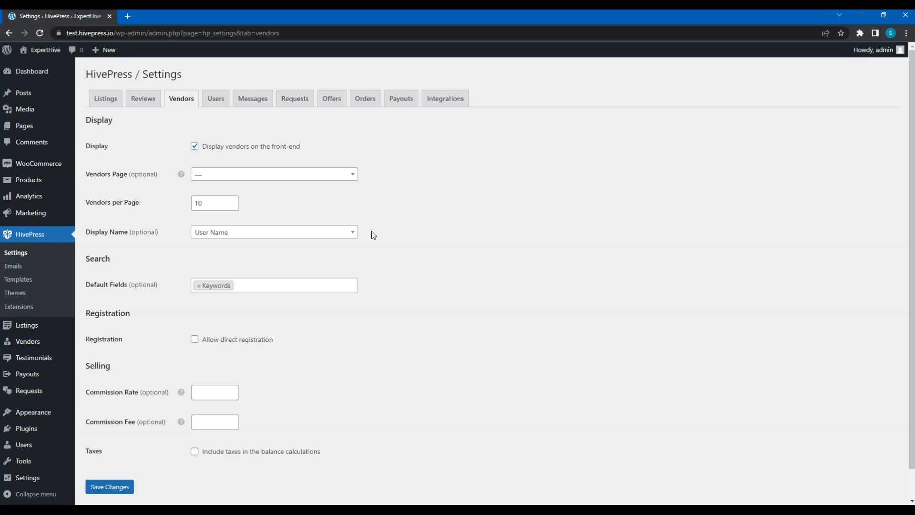
{"action": "mouse_move", "coordinate": [308, 280]}
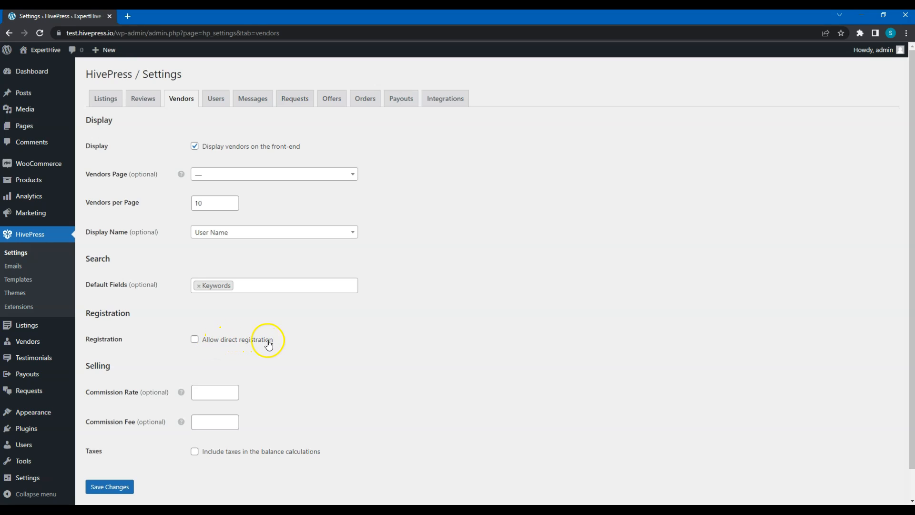
{"action": "mouse_move", "coordinate": [278, 342]}
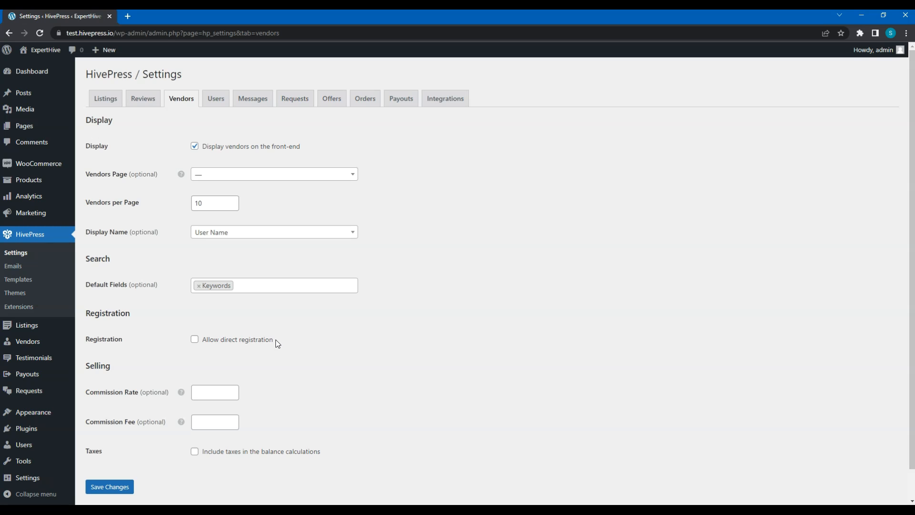
{"action": "mouse_move", "coordinate": [276, 344]}
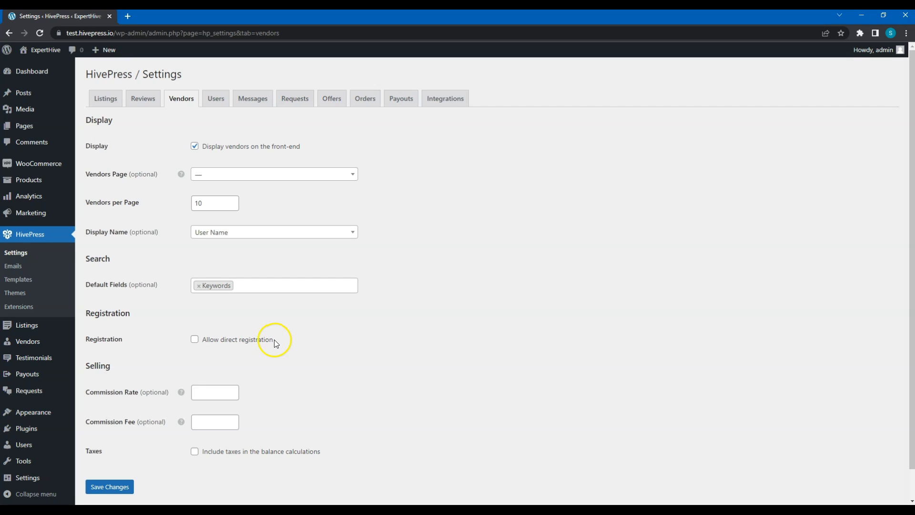
{"action": "mouse_move", "coordinate": [124, 432]}
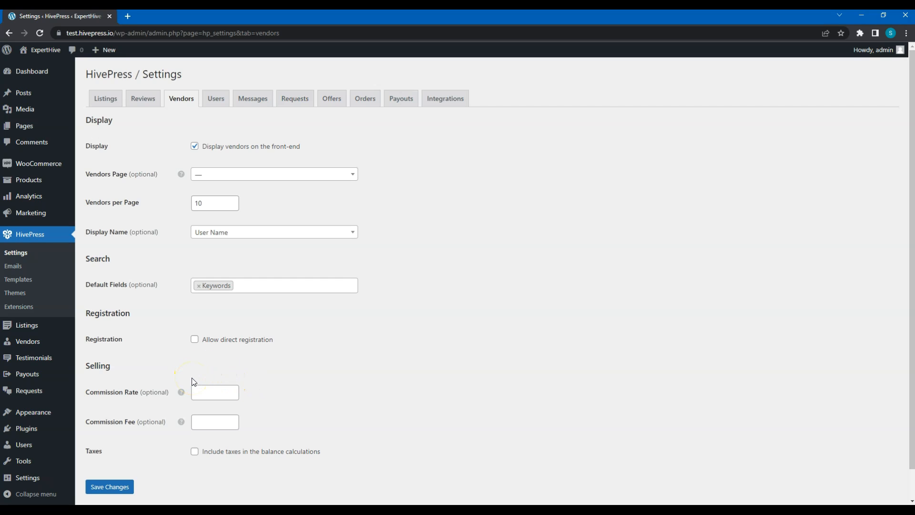
{"action": "mouse_move", "coordinate": [194, 386]}
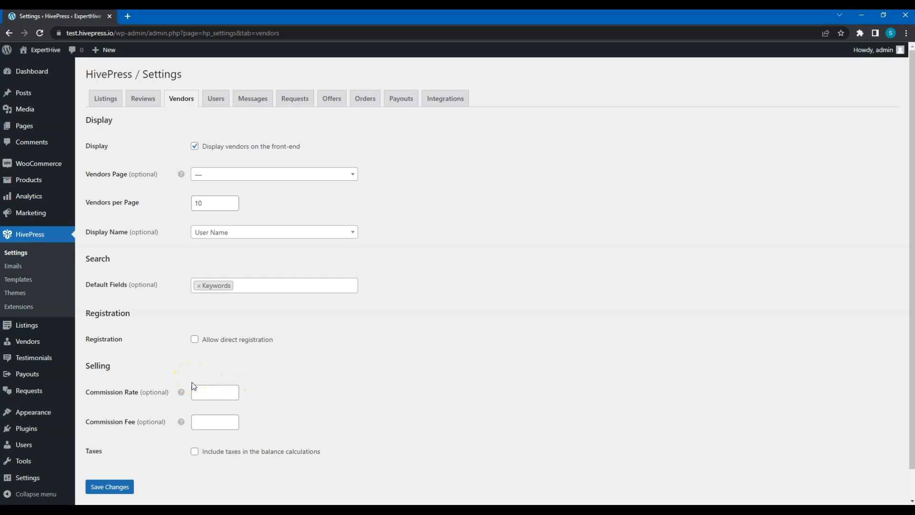
Enter a vendor Commission Rate of 10 and a Commission Fee of 2.
{"action": "left_click", "coordinate": [215, 392]}
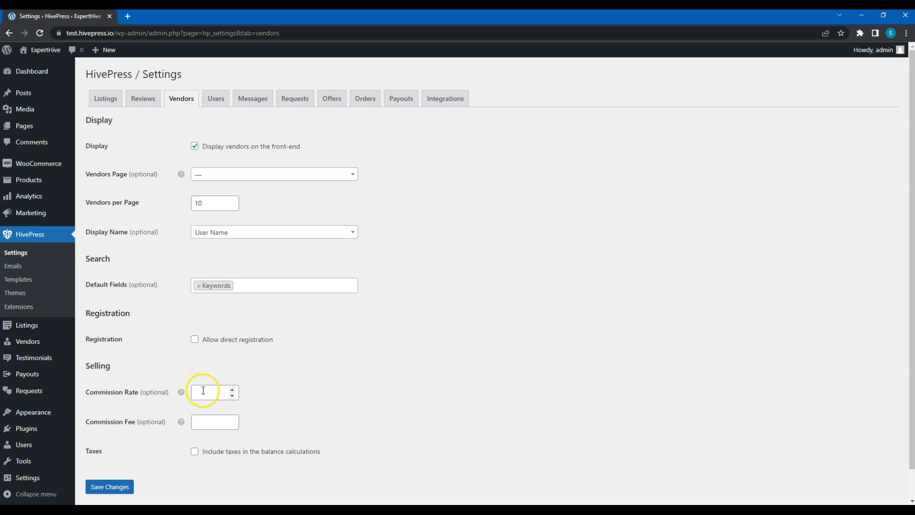
{"action": "type", "text": "10"}
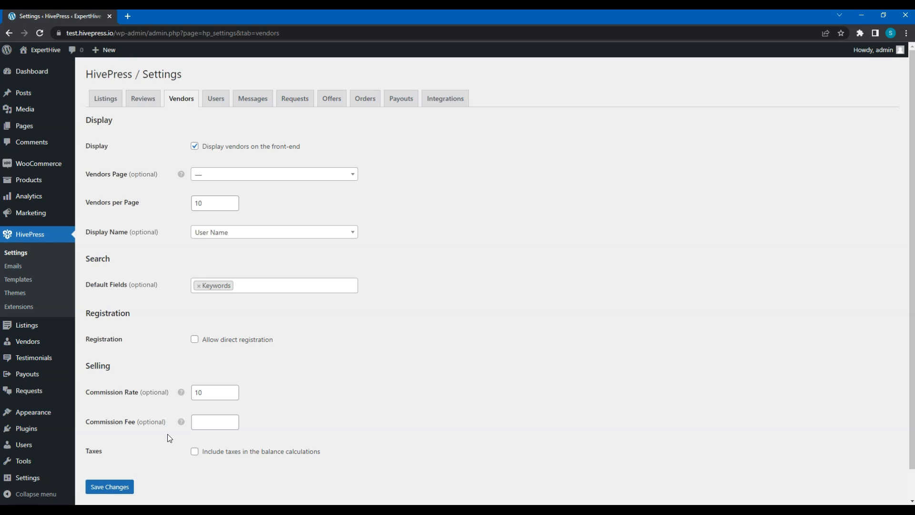
{"action": "left_click", "coordinate": [214, 423]}
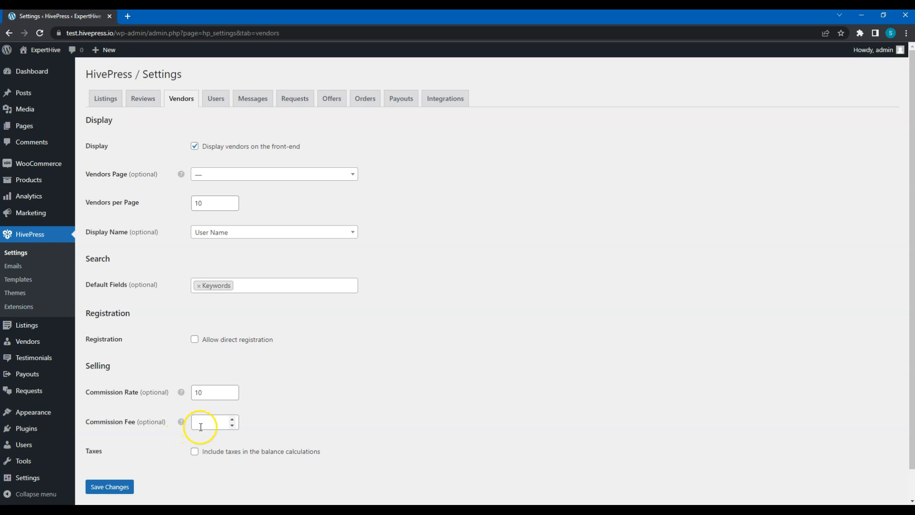
{"action": "type", "text": "2"}
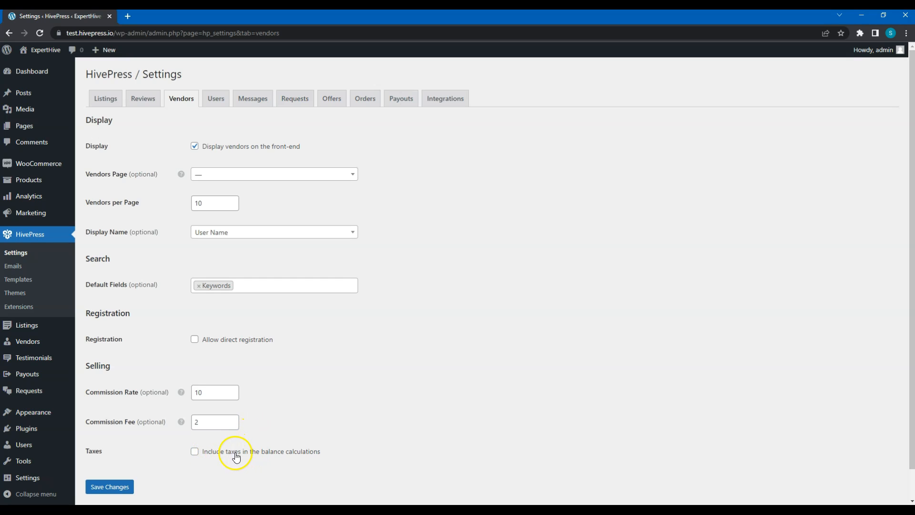
{"action": "mouse_move", "coordinate": [147, 487]}
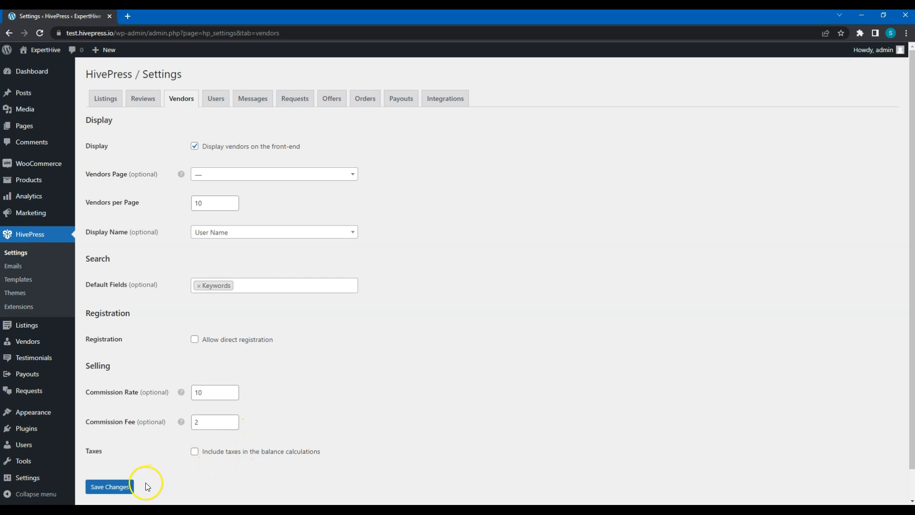
Save the Vendors settings, keeping commission rate 10 and fee 2.
{"action": "left_click", "coordinate": [108, 486]}
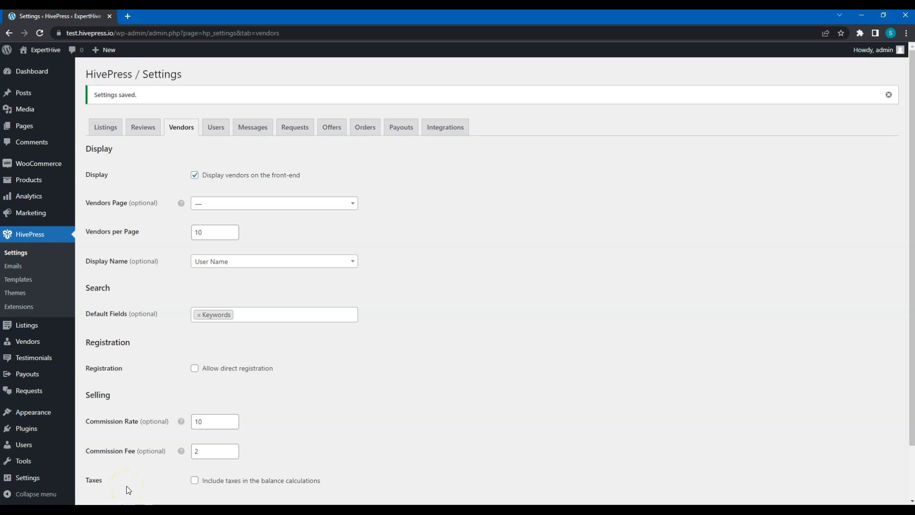
{"action": "mouse_move", "coordinate": [28, 341]}
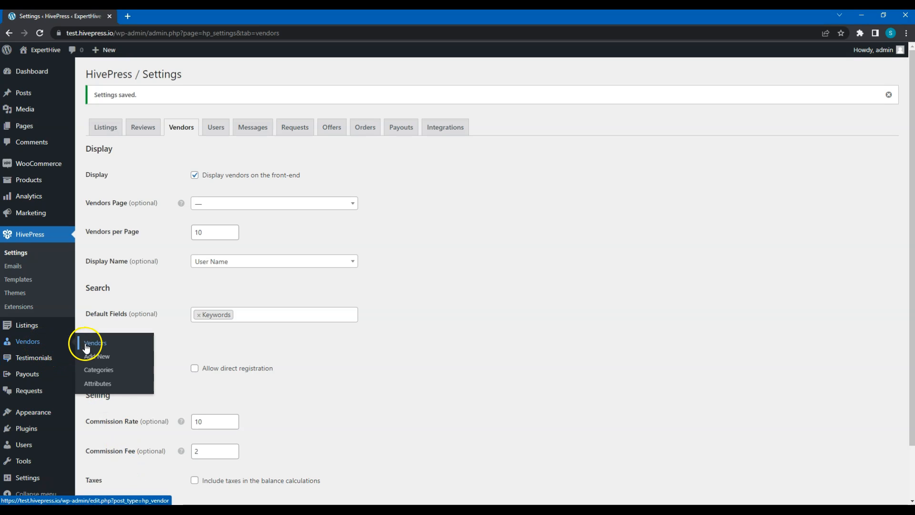
{"action": "left_click", "coordinate": [94, 343]}
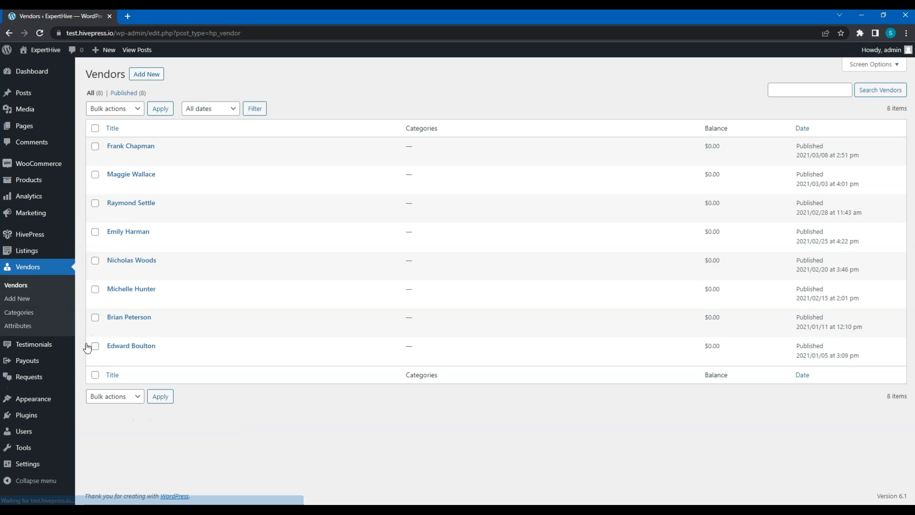
{"action": "mouse_move", "coordinate": [131, 146]}
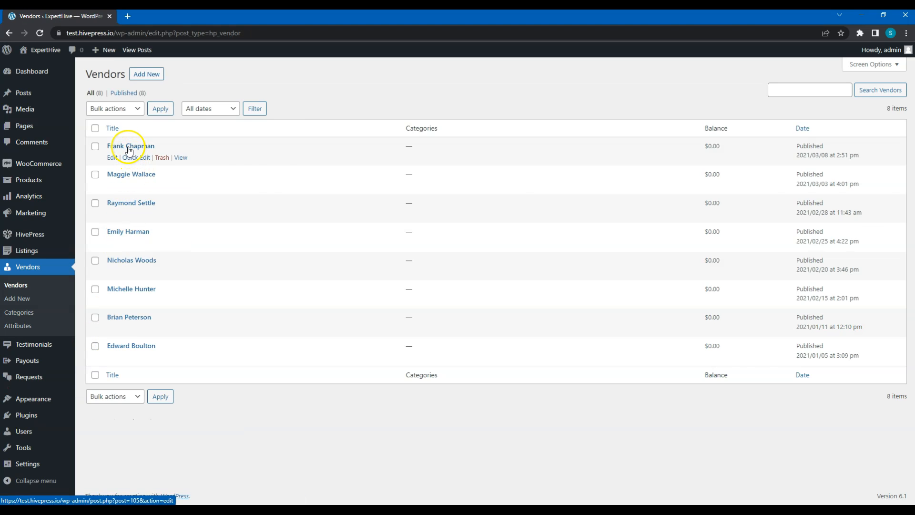
{"action": "left_click", "coordinate": [131, 146]}
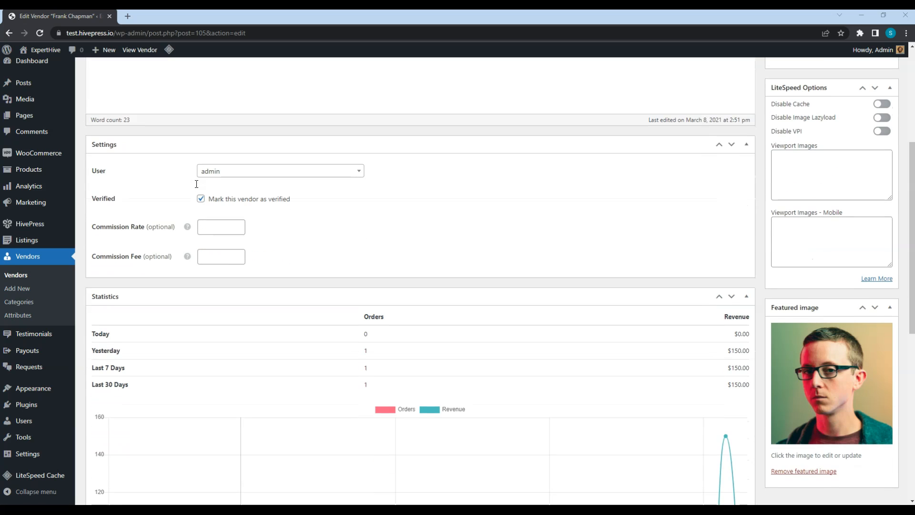
{"action": "left_click", "coordinate": [220, 227]}
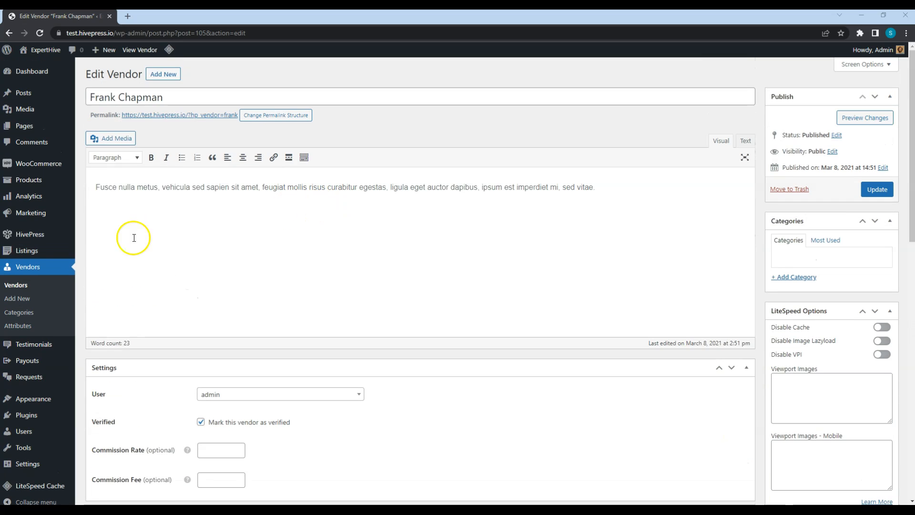
{"action": "mouse_move", "coordinate": [29, 234]}
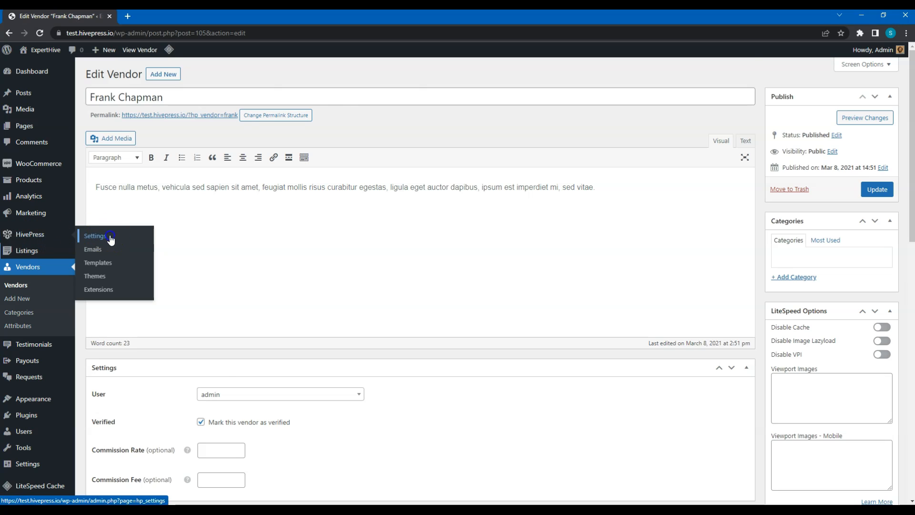
Return to HivePress Settings, switch to Users, and keep Display Name as First Name.
{"action": "left_click", "coordinate": [95, 235]}
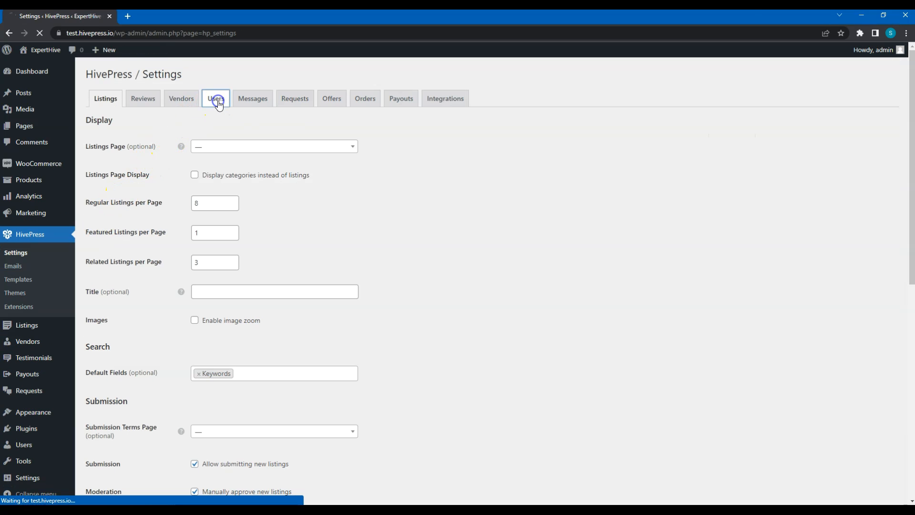
{"action": "left_click", "coordinate": [216, 98]}
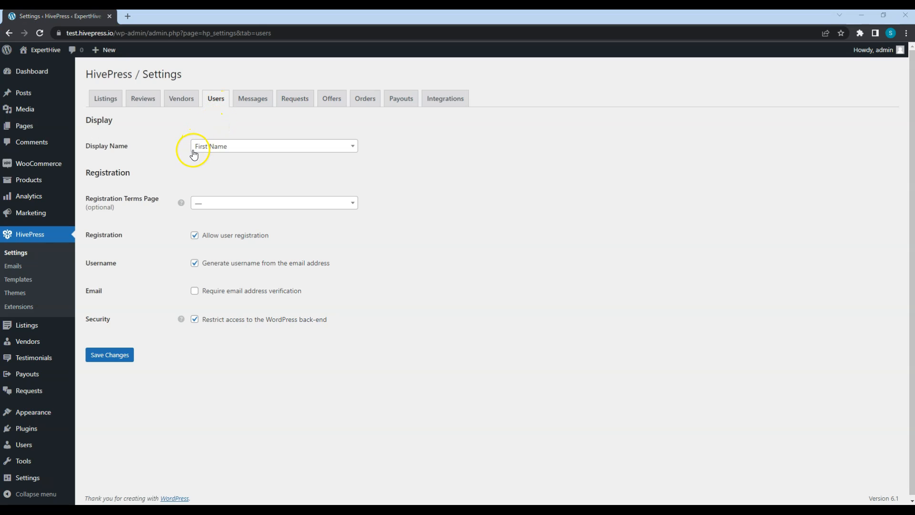
{"action": "mouse_move", "coordinate": [286, 150]}
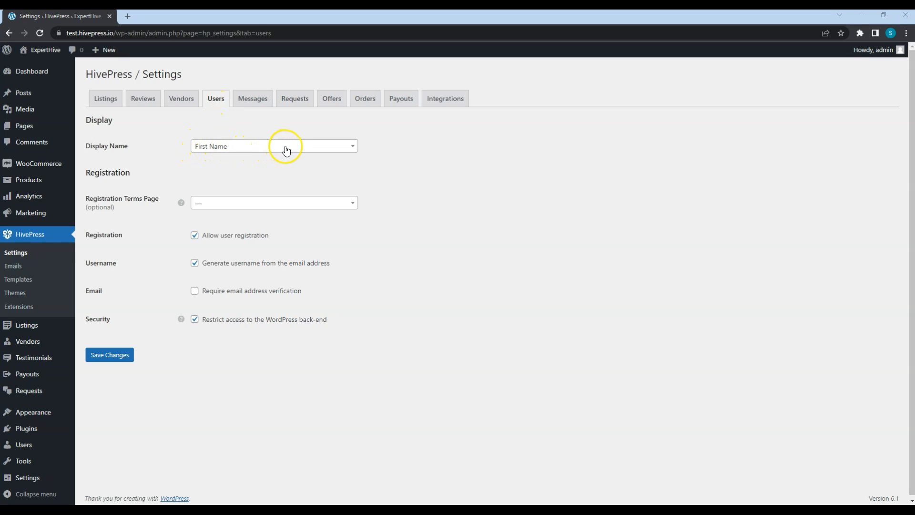
{"action": "left_click", "coordinate": [273, 146]}
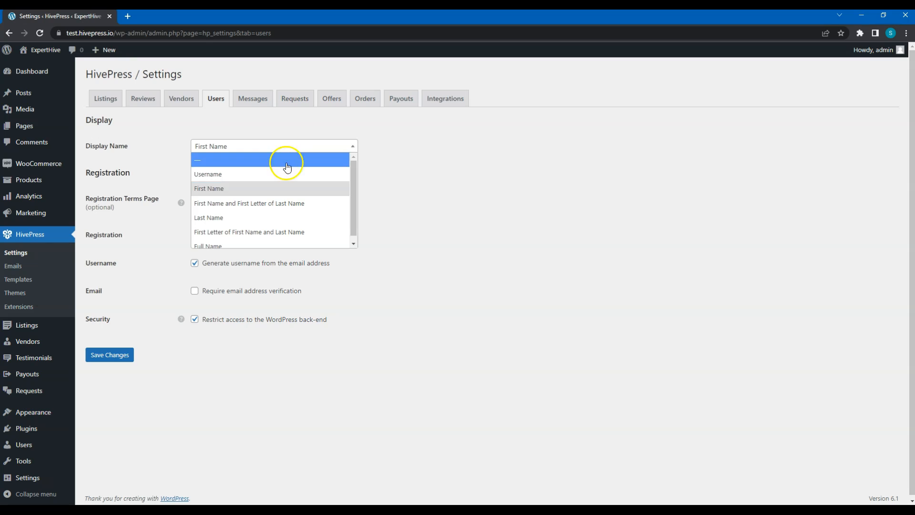
{"action": "mouse_move", "coordinate": [286, 203]}
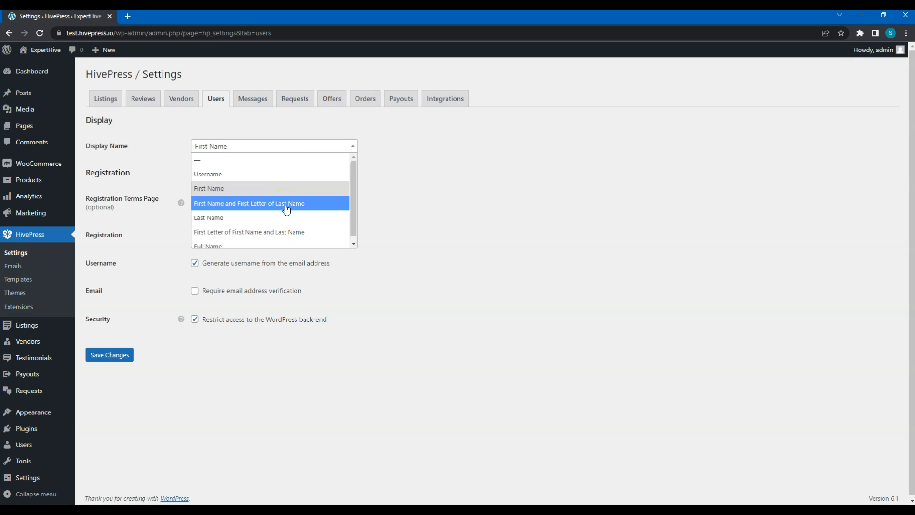
{"action": "left_click", "coordinate": [370, 155]}
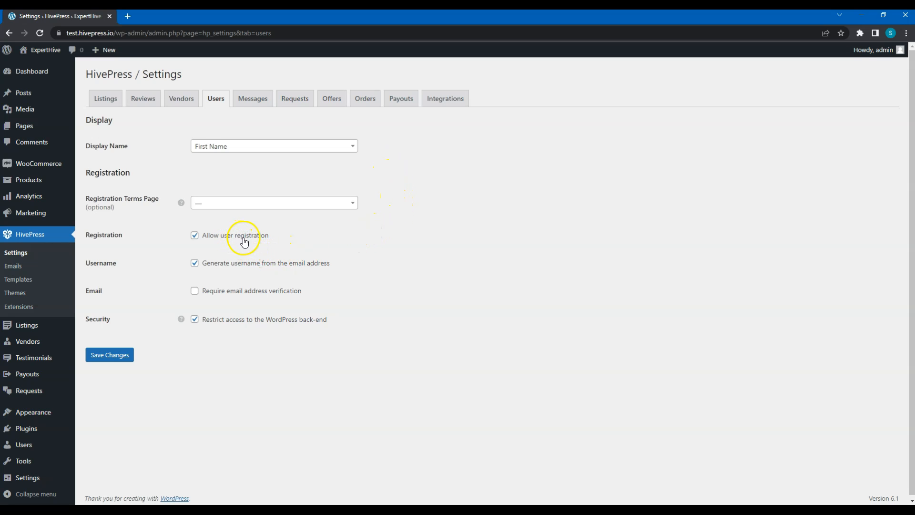
{"action": "mouse_move", "coordinate": [276, 238]}
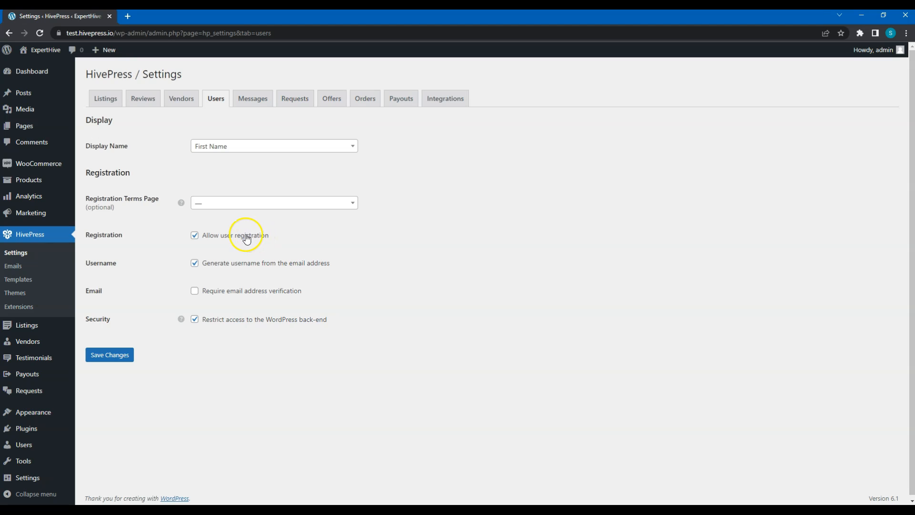
{"action": "mouse_move", "coordinate": [237, 208]}
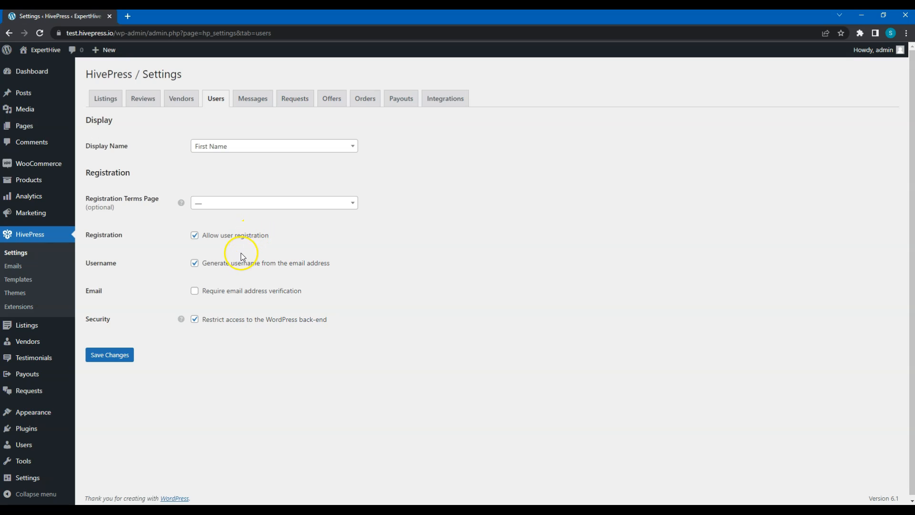
{"action": "mouse_move", "coordinate": [275, 269]}
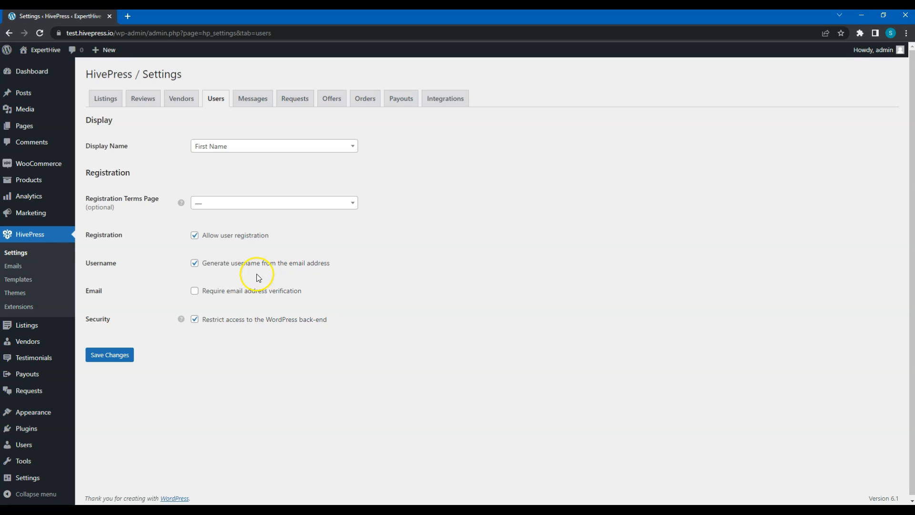
{"action": "mouse_move", "coordinate": [238, 298]}
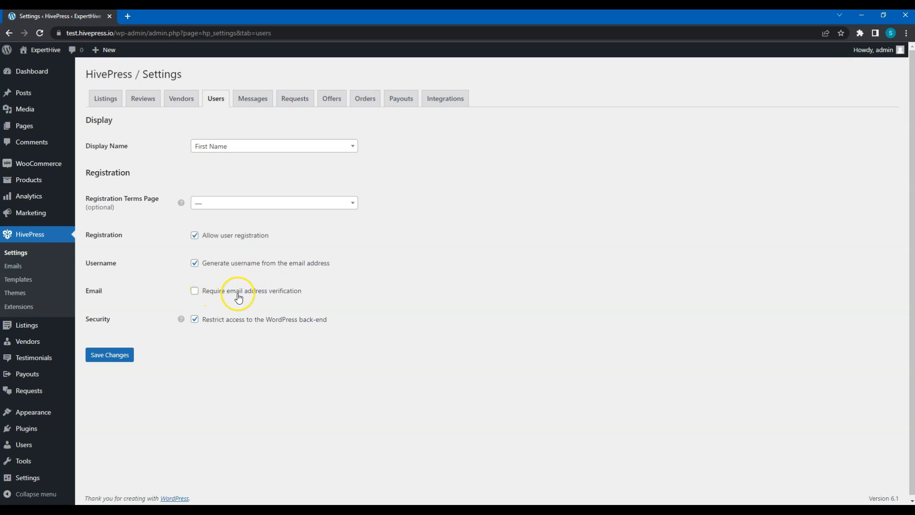
{"action": "mouse_move", "coordinate": [275, 298]}
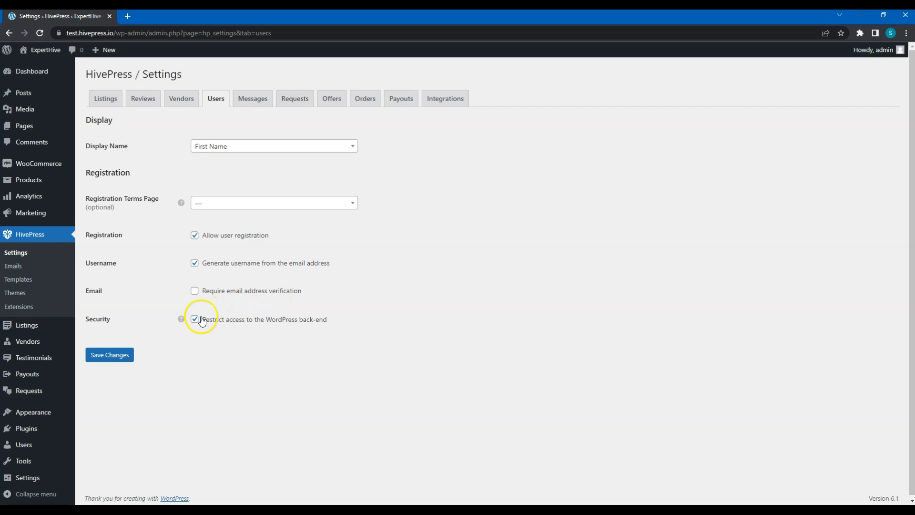
{"action": "mouse_move", "coordinate": [263, 326]}
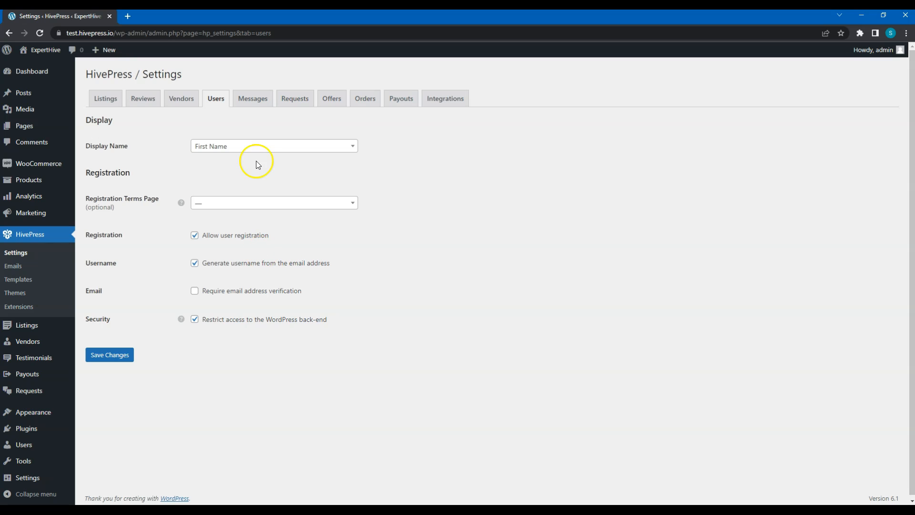
On the Messages settings, uncheck 'Allow file attachments' so the file types option disappears.
{"action": "left_click", "coordinate": [252, 98]}
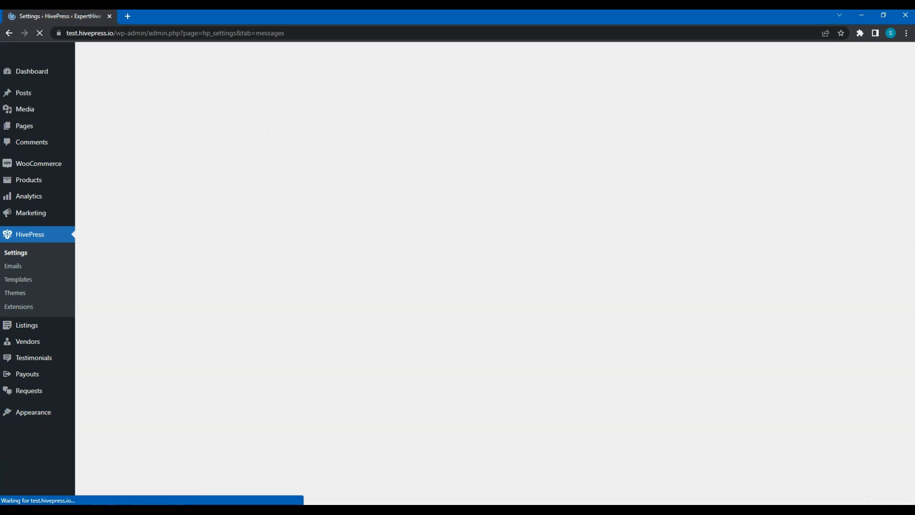
{"action": "left_click", "coordinate": [252, 98]}
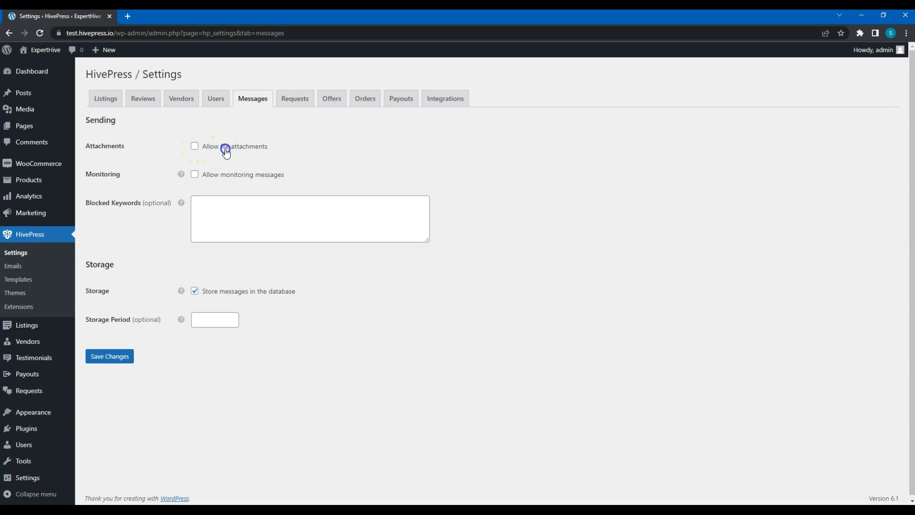
{"action": "left_click", "coordinate": [195, 147]}
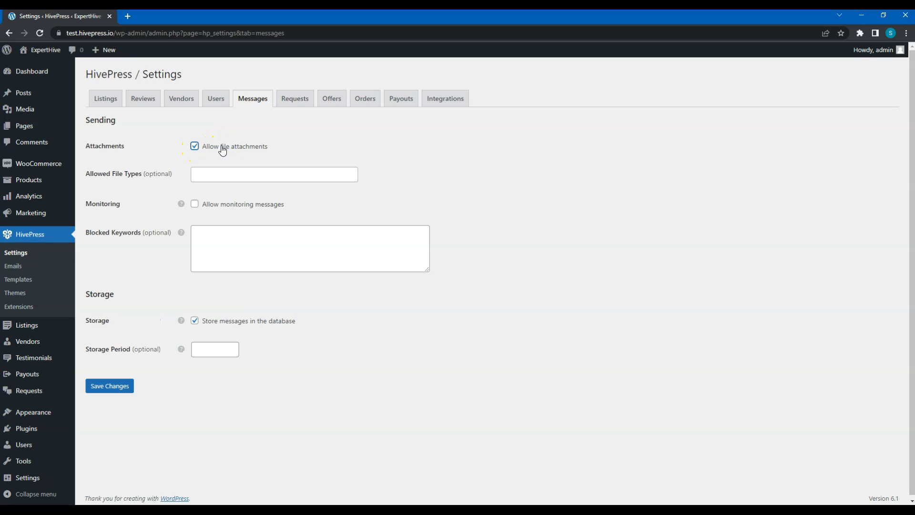
{"action": "left_click", "coordinate": [273, 174]}
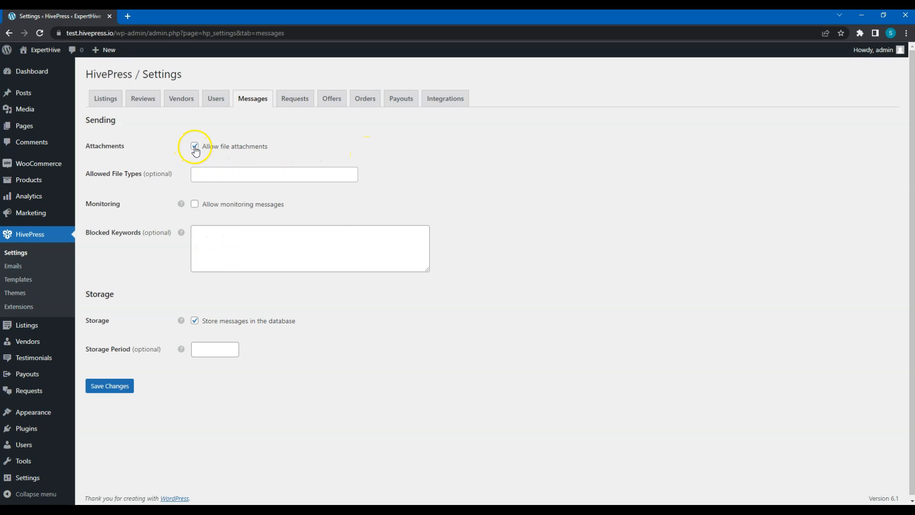
{"action": "left_click", "coordinate": [195, 146]}
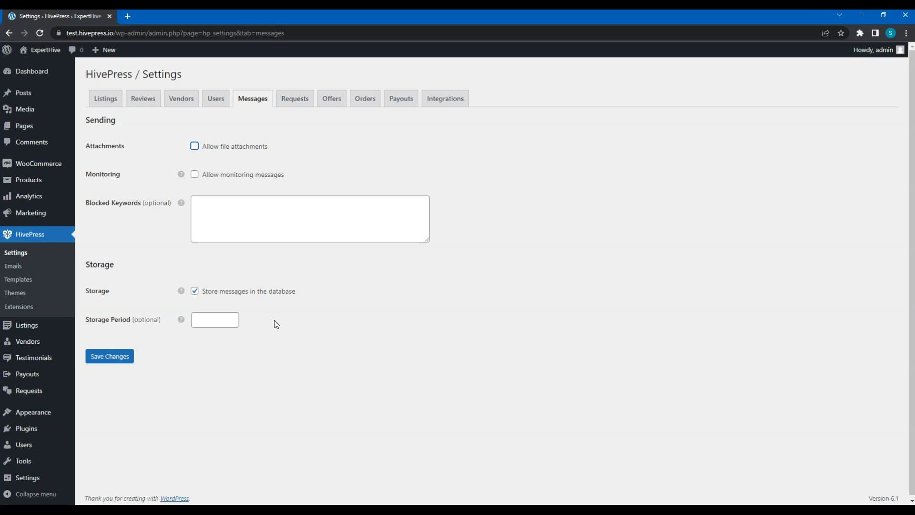
{"action": "mouse_move", "coordinate": [276, 317]}
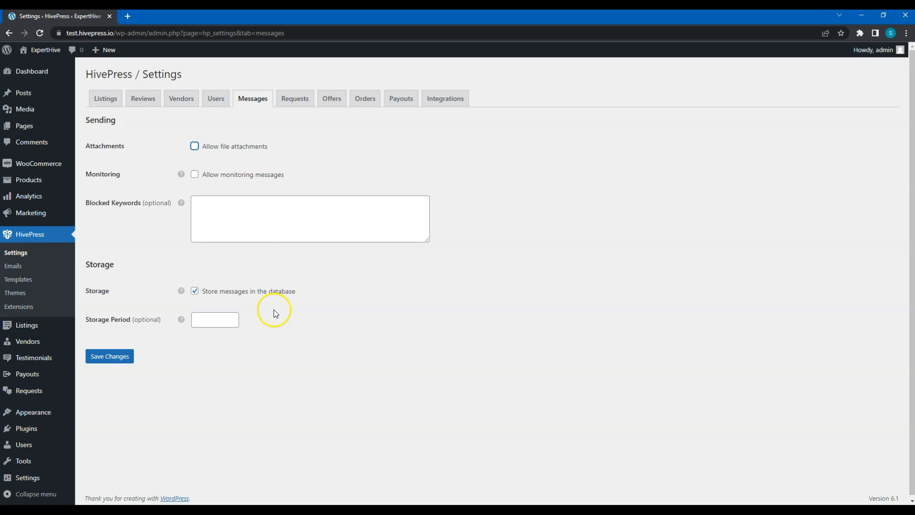
Switch to the Requests settings showing 10 requests per page.
{"action": "left_click", "coordinate": [294, 99]}
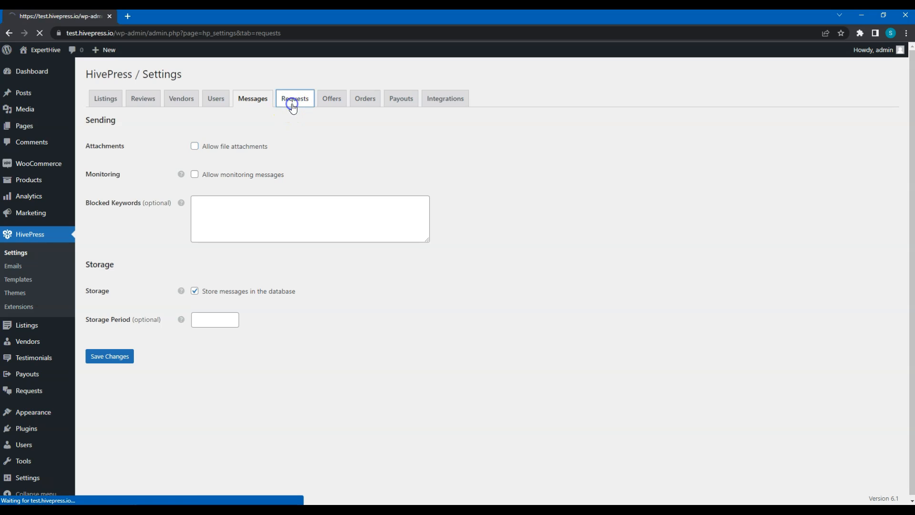
{"action": "left_click", "coordinate": [294, 98]}
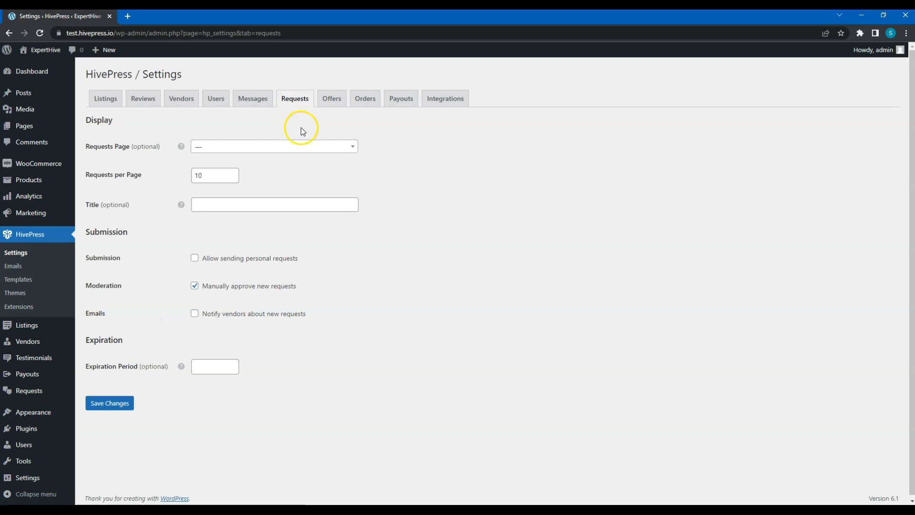
{"action": "mouse_move", "coordinate": [312, 127]}
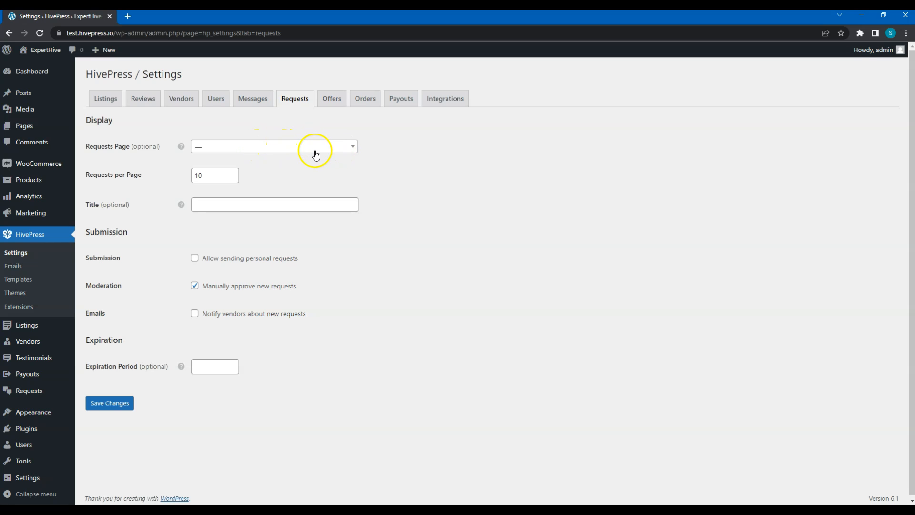
{"action": "mouse_move", "coordinate": [178, 185]}
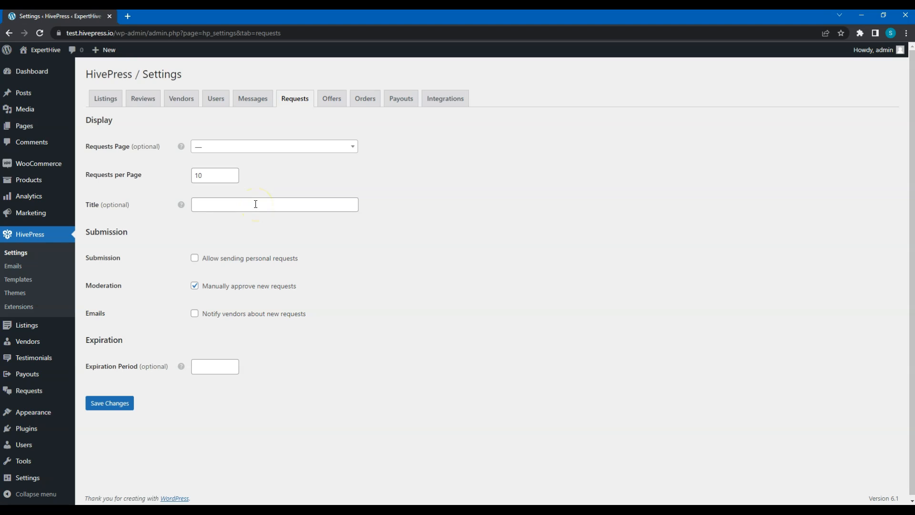
{"action": "mouse_move", "coordinate": [173, 247]}
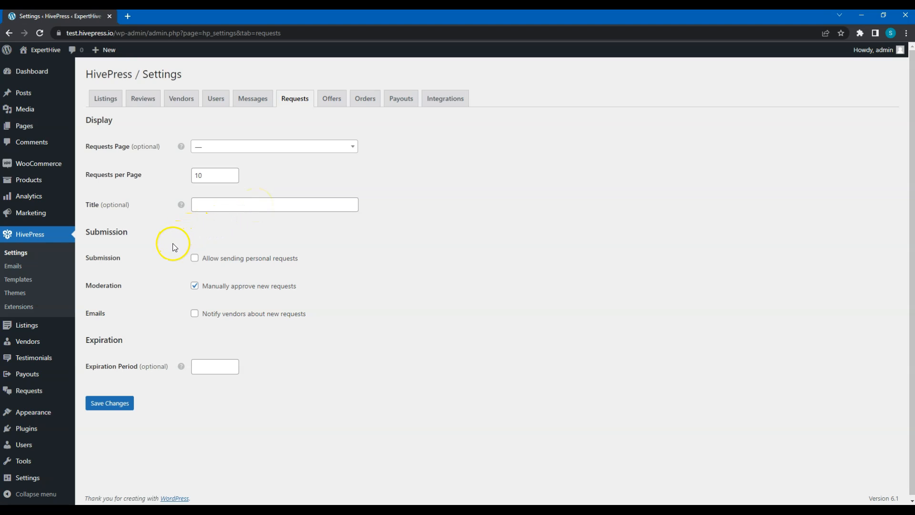
{"action": "mouse_move", "coordinate": [175, 255]}
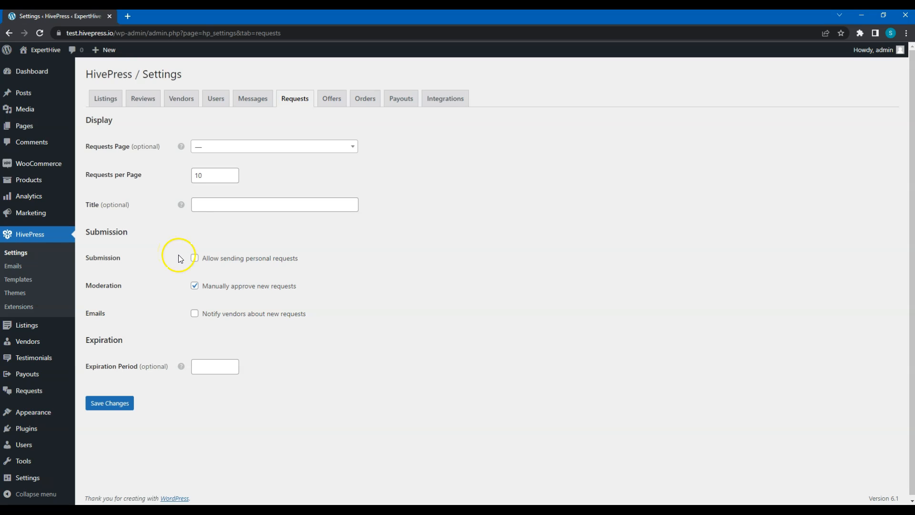
{"action": "mouse_move", "coordinate": [289, 263]}
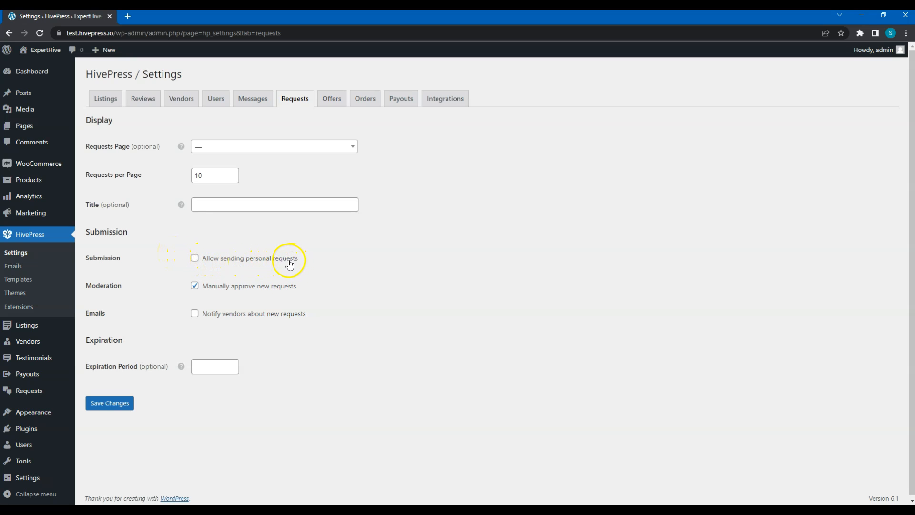
{"action": "mouse_move", "coordinate": [218, 267]}
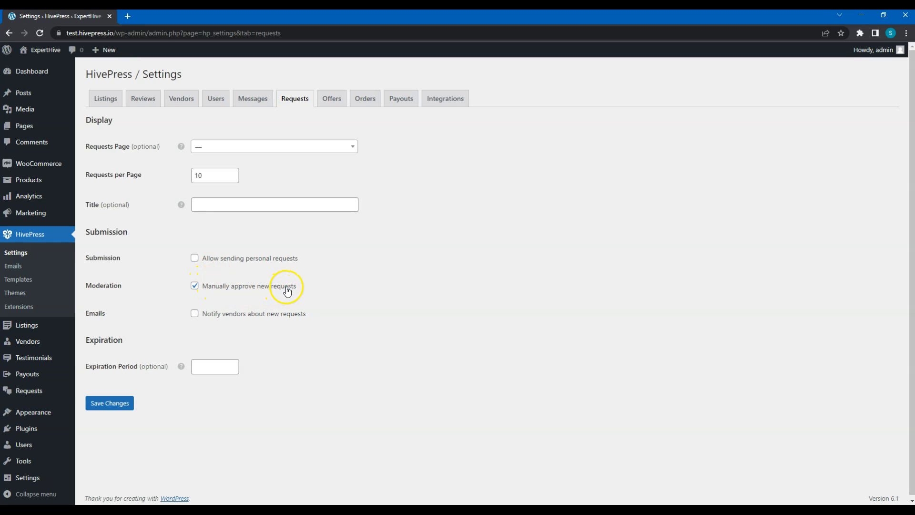
{"action": "mouse_move", "coordinate": [217, 291]}
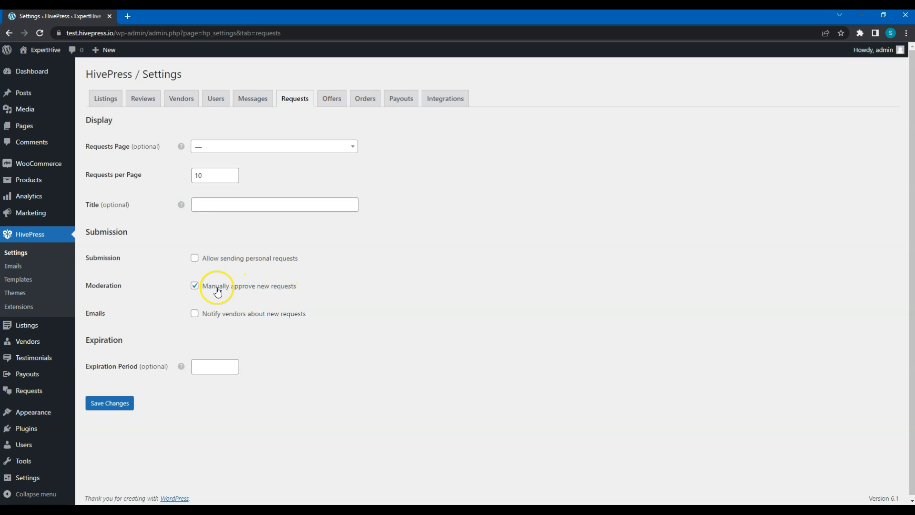
{"action": "mouse_move", "coordinate": [194, 290]}
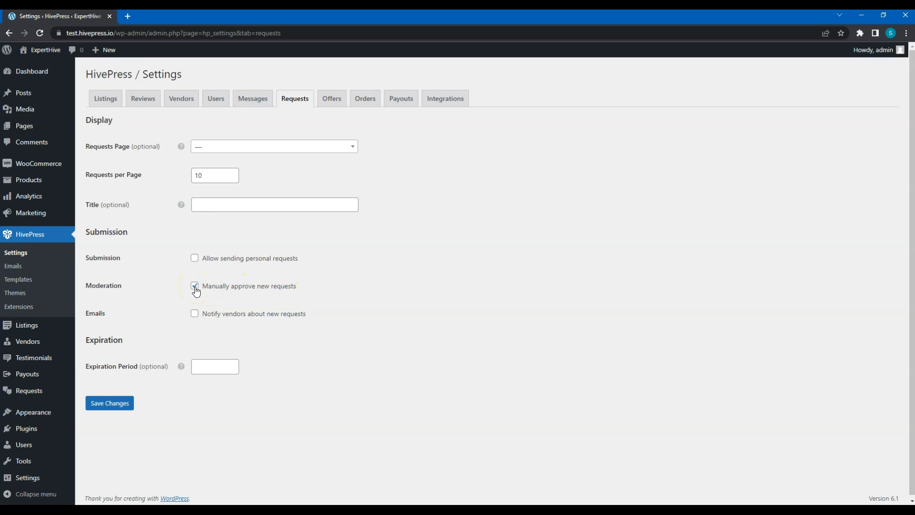
Uncheck 'Manually approve new requests' and save the Requests settings.
{"action": "left_click", "coordinate": [194, 285]}
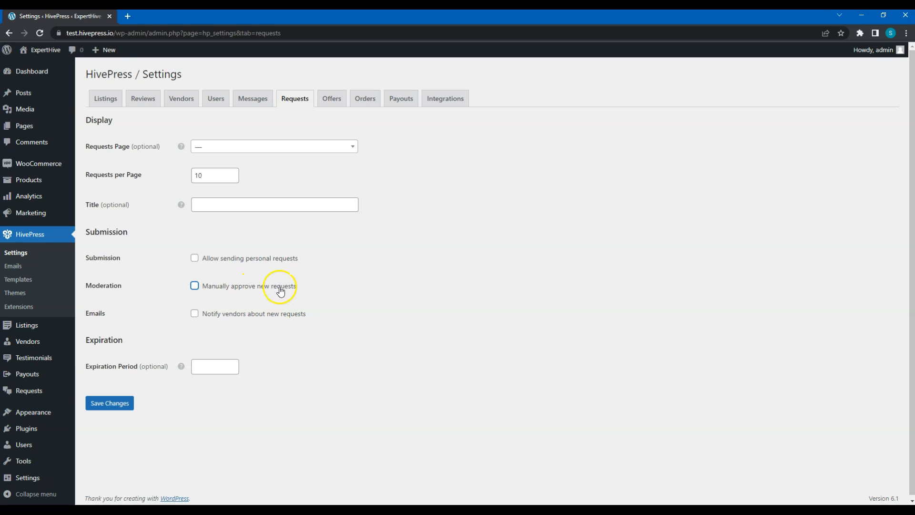
{"action": "mouse_move", "coordinate": [314, 291]}
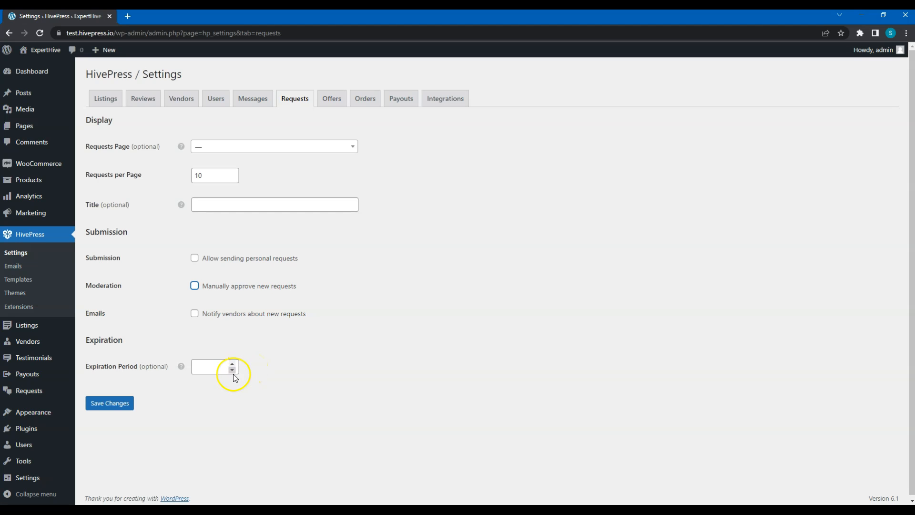
{"action": "left_click", "coordinate": [108, 403]}
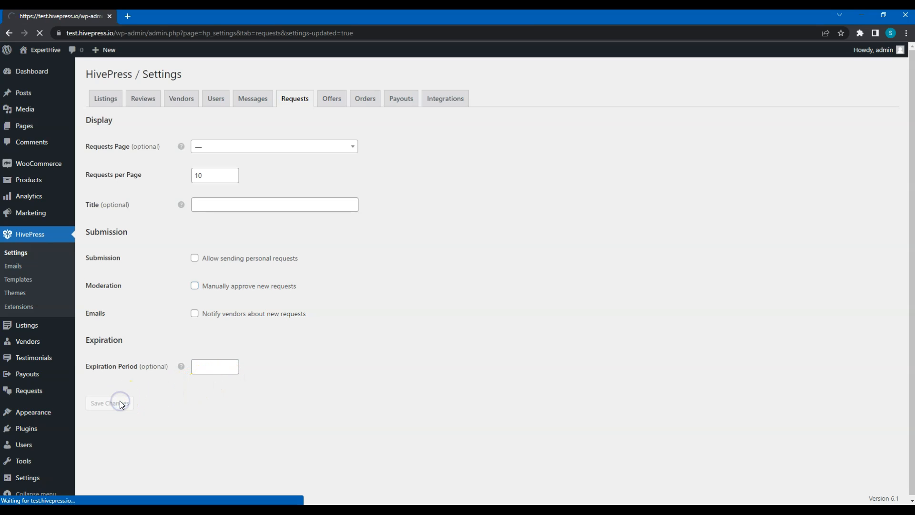
{"action": "left_click", "coordinate": [109, 402]}
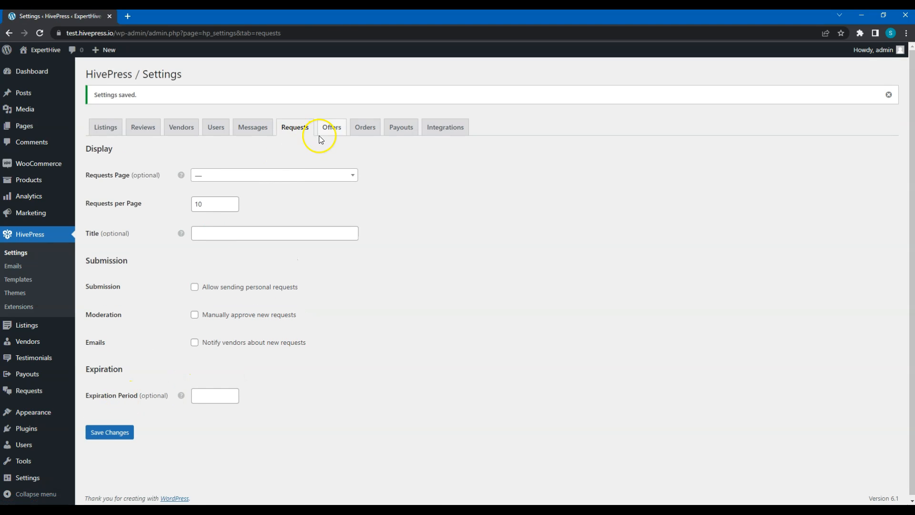
Keep offers visible to All Users, uncheck 'Manually approve new offers', and save.
{"action": "left_click", "coordinate": [331, 127]}
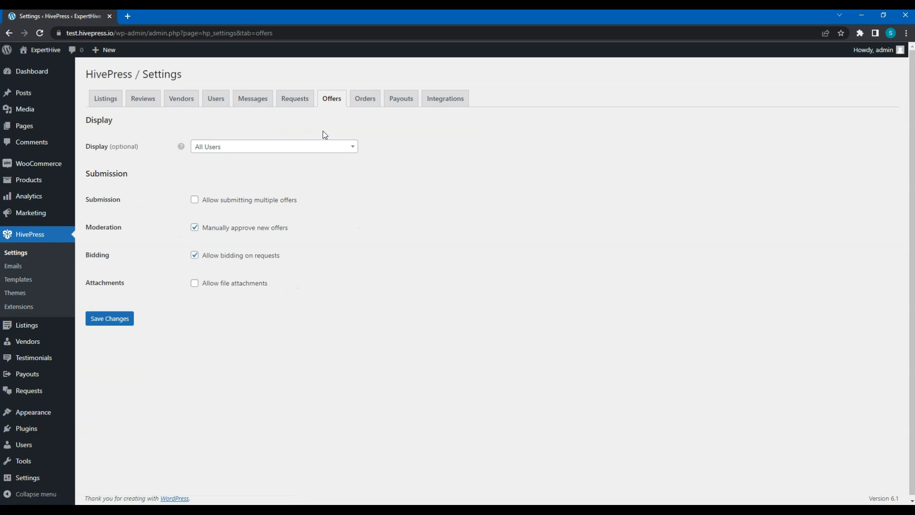
{"action": "mouse_move", "coordinate": [321, 152]}
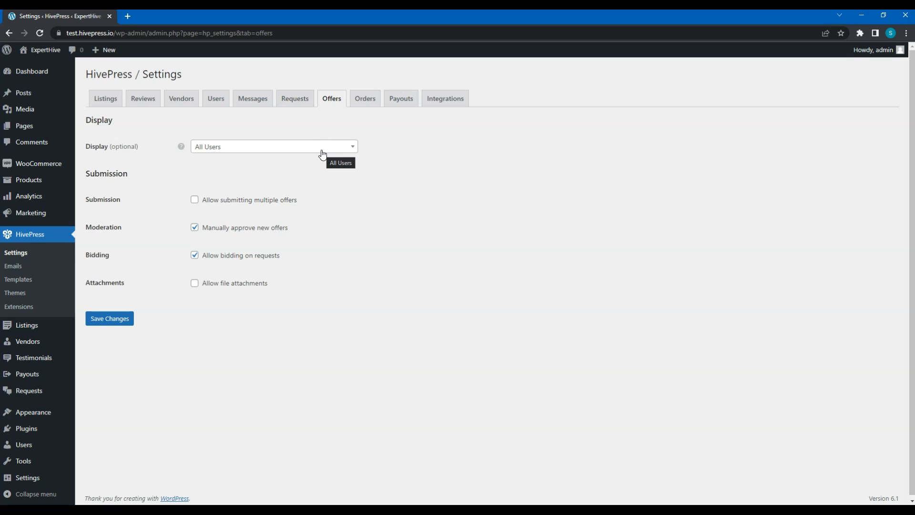
{"action": "left_click", "coordinate": [274, 146]}
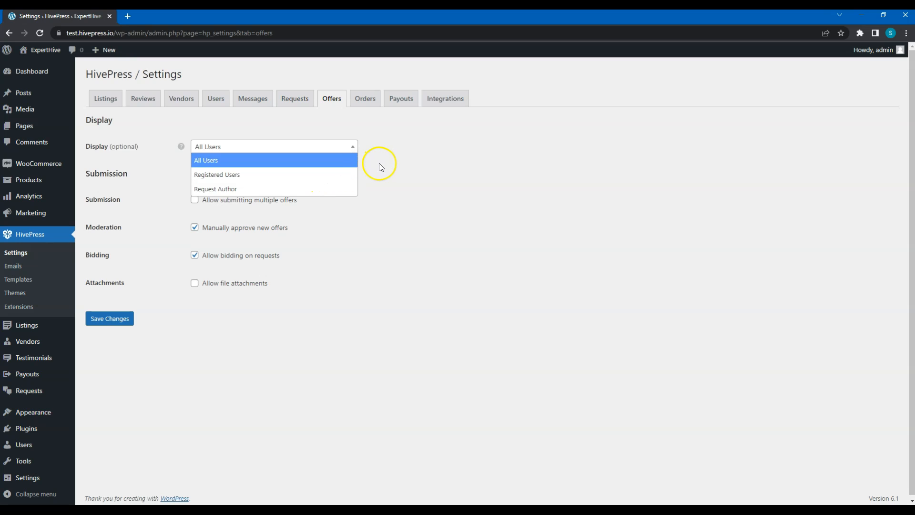
{"action": "left_click", "coordinate": [206, 160]}
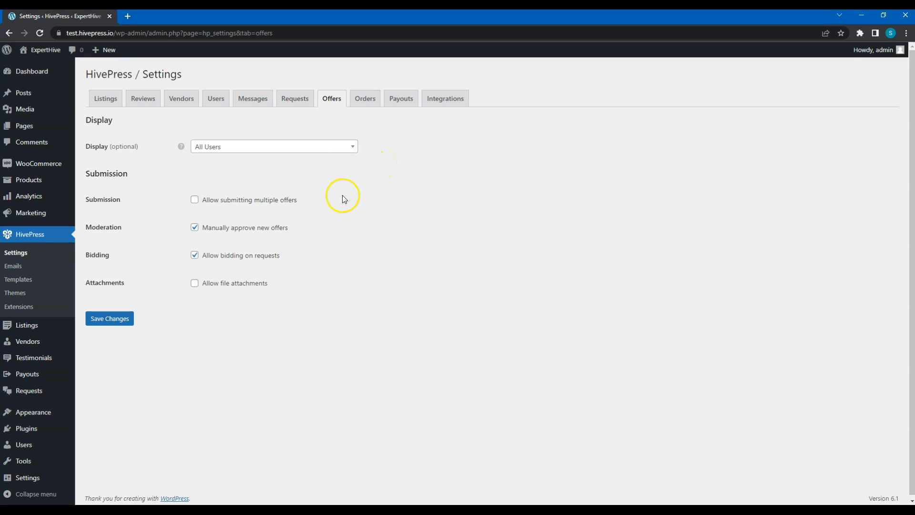
{"action": "mouse_move", "coordinate": [276, 204]}
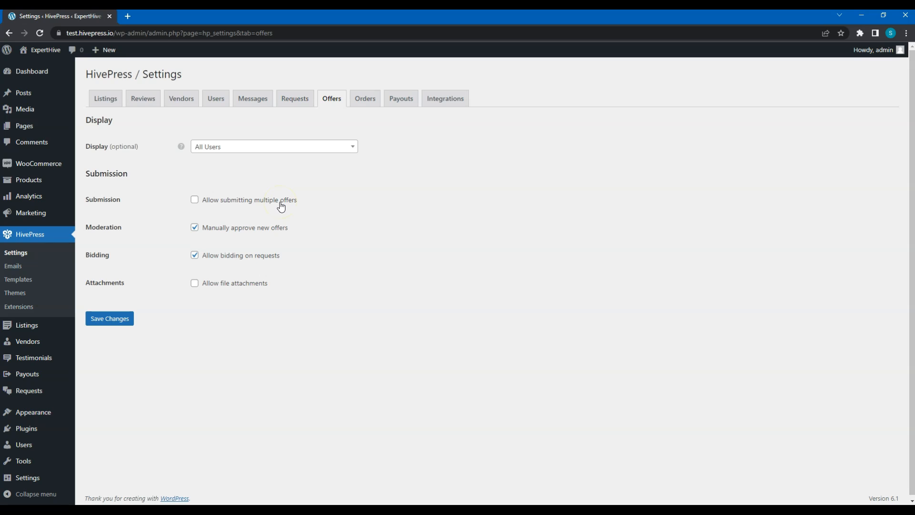
{"action": "mouse_move", "coordinate": [281, 206]}
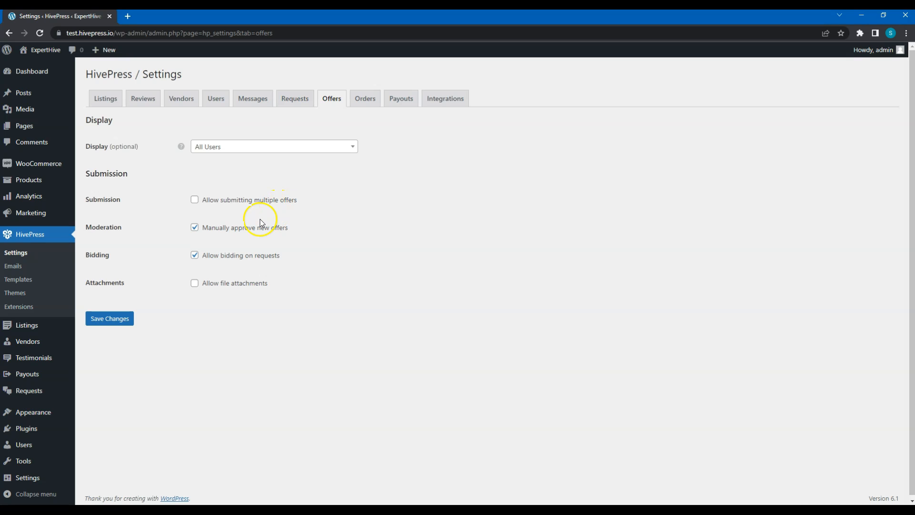
{"action": "mouse_move", "coordinate": [252, 233]}
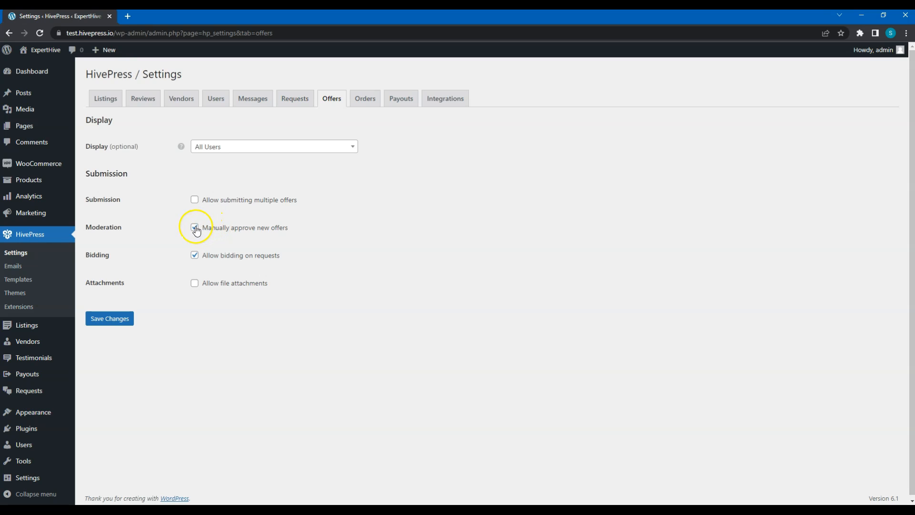
{"action": "left_click", "coordinate": [194, 227]}
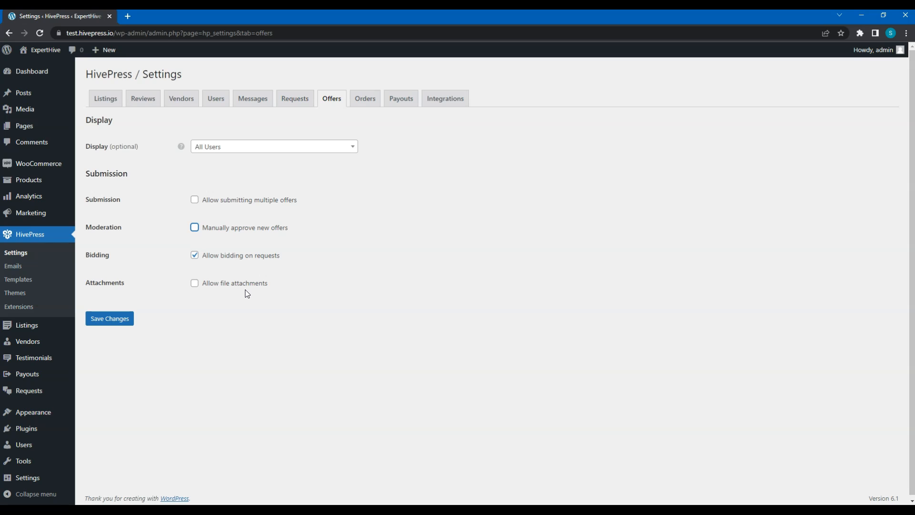
{"action": "mouse_move", "coordinate": [243, 295]}
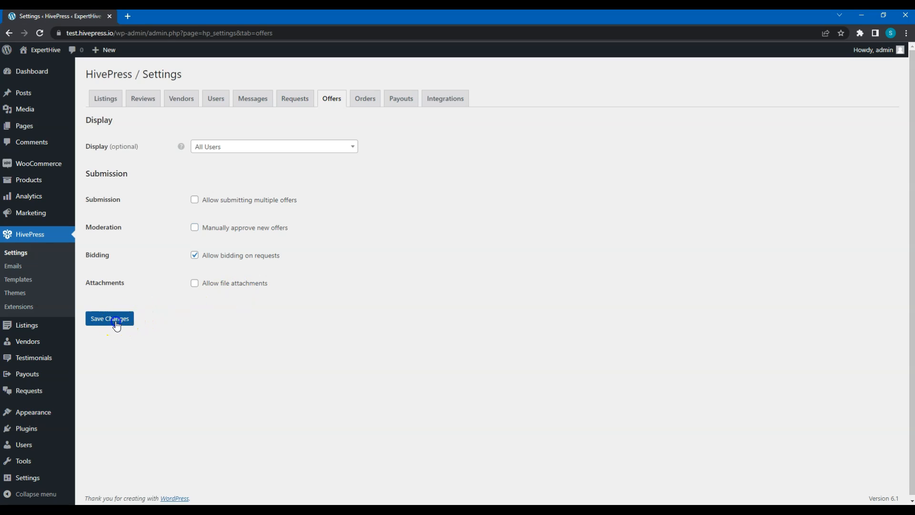
{"action": "left_click", "coordinate": [109, 318]}
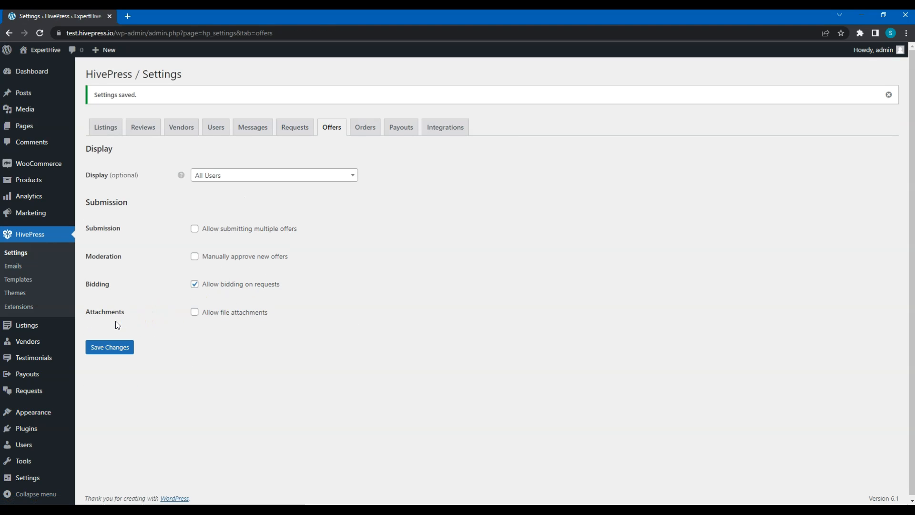
On the Orders tab, let sellers add requirements and require manual delivery for orders.
{"action": "left_click", "coordinate": [365, 127]}
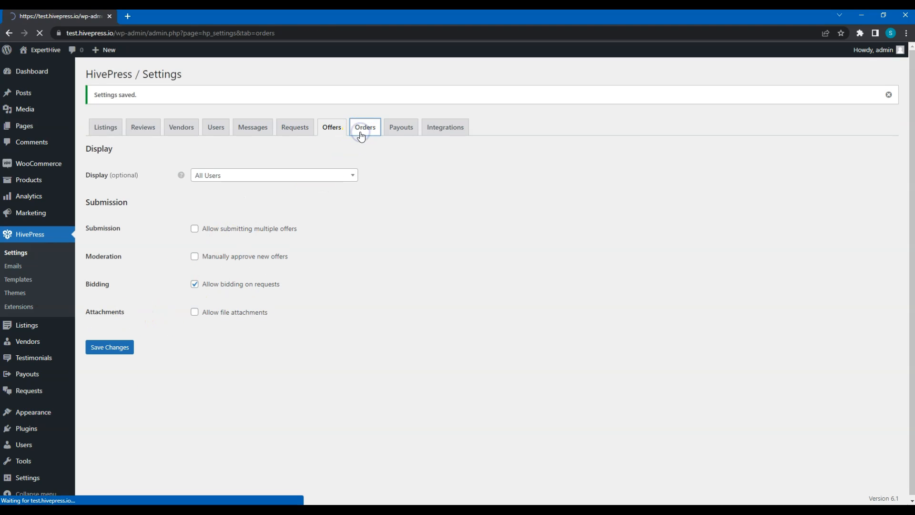
{"action": "left_click", "coordinate": [364, 127]}
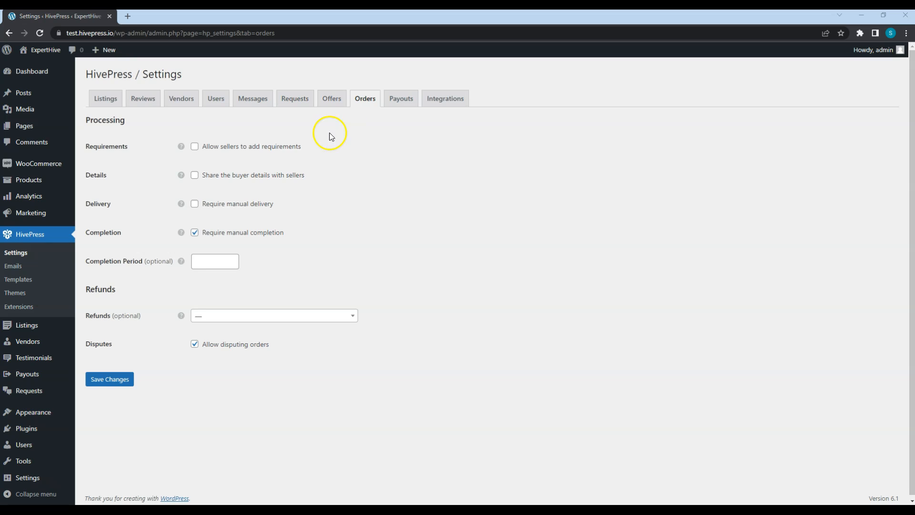
{"action": "mouse_move", "coordinate": [269, 147]}
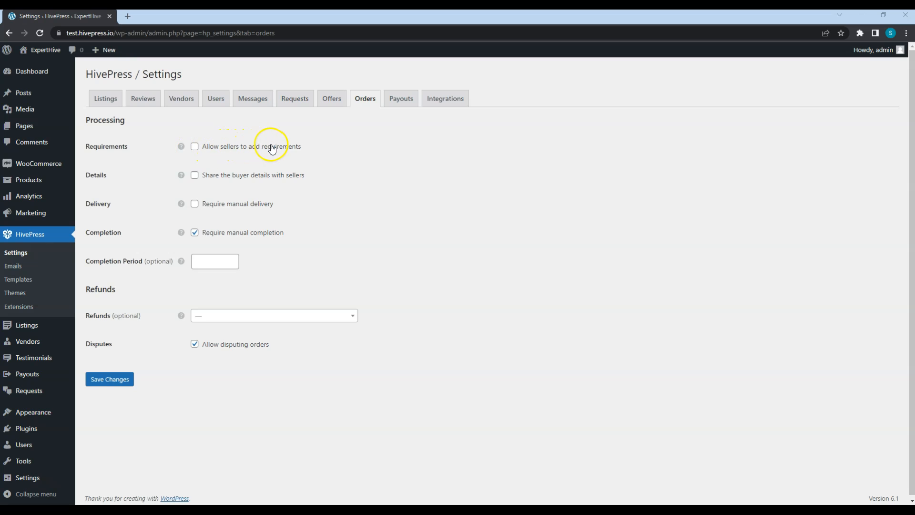
{"action": "left_click", "coordinate": [195, 147]}
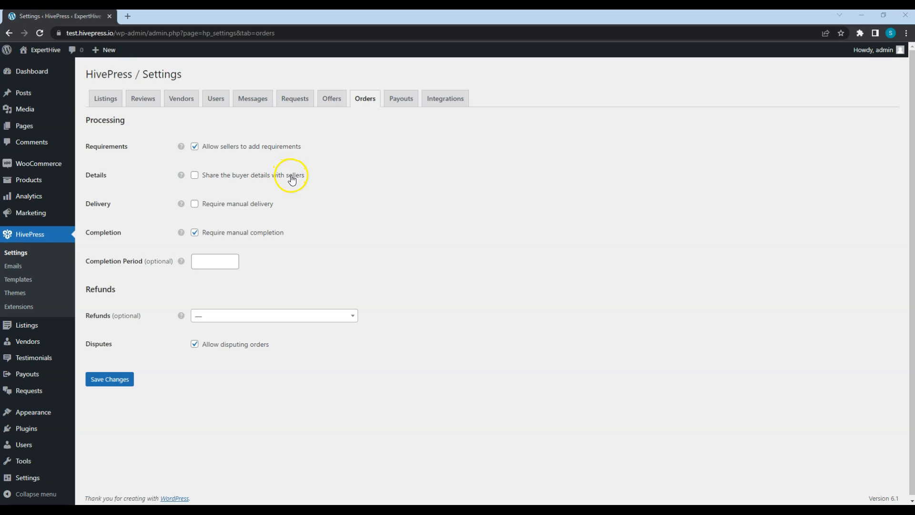
{"action": "mouse_move", "coordinate": [310, 178]}
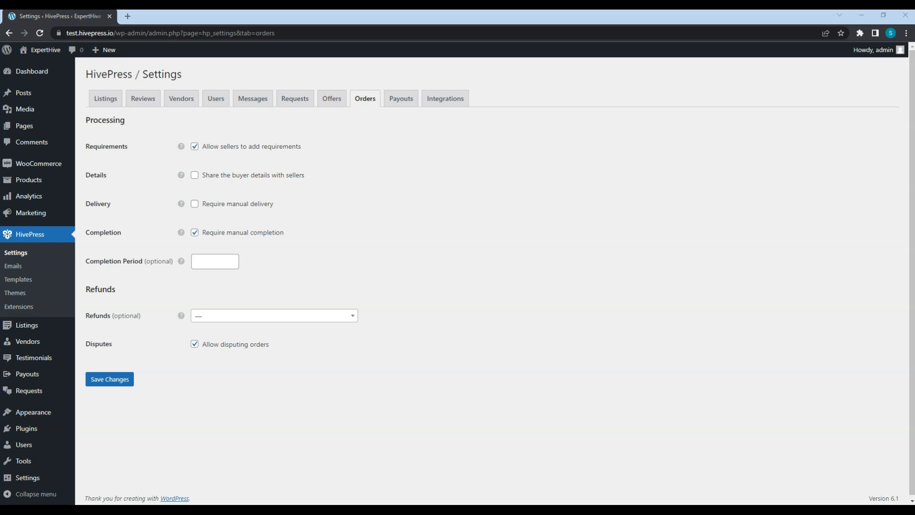
{"action": "mouse_move", "coordinate": [269, 209]}
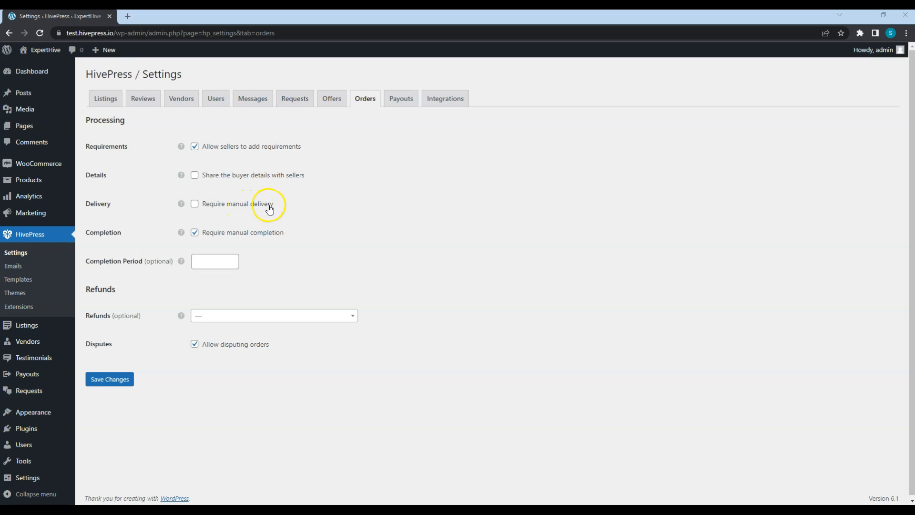
{"action": "left_click", "coordinate": [194, 203]}
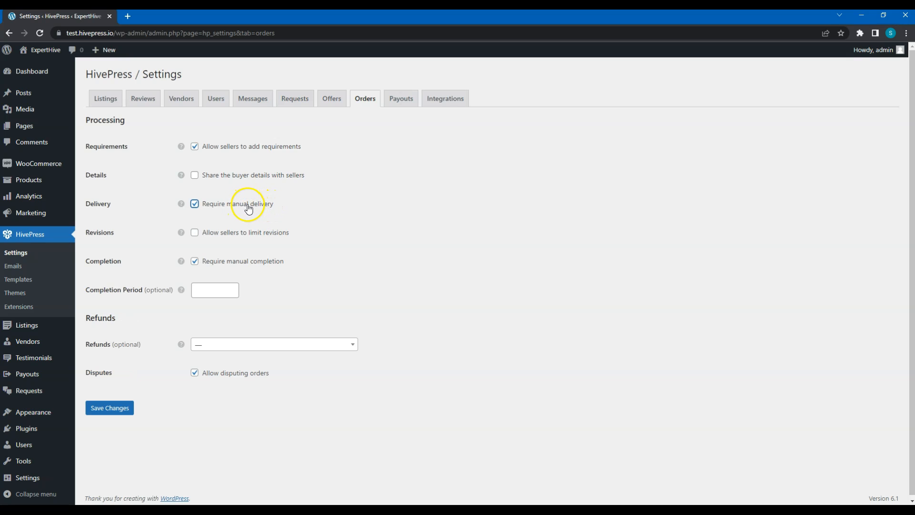
{"action": "mouse_move", "coordinate": [228, 238]}
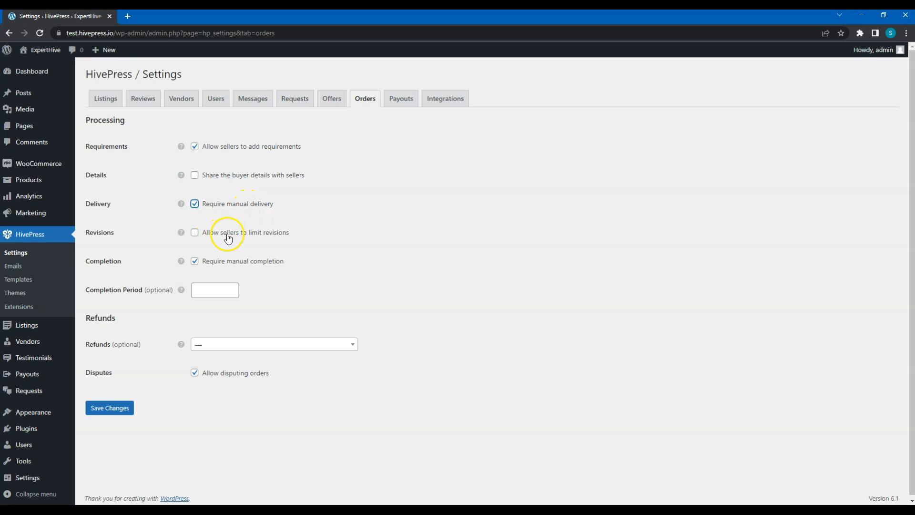
{"action": "mouse_move", "coordinate": [232, 240]}
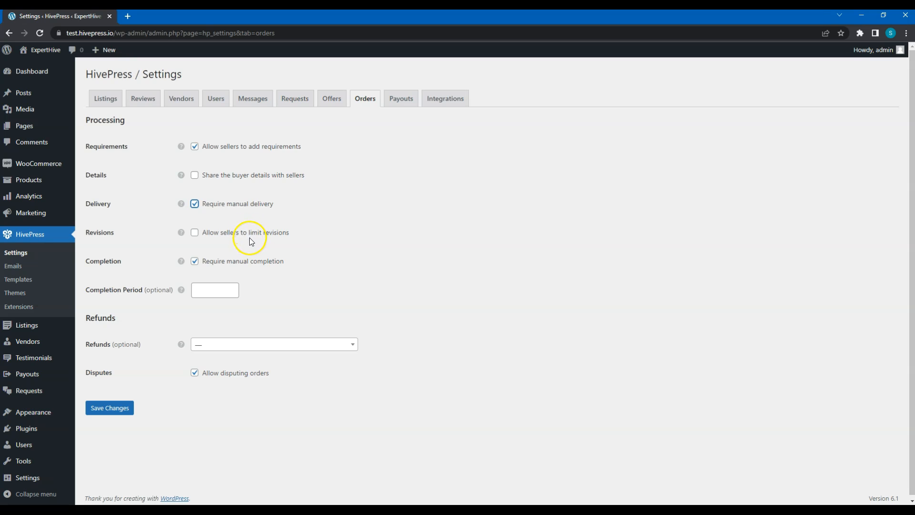
{"action": "mouse_move", "coordinate": [236, 266]}
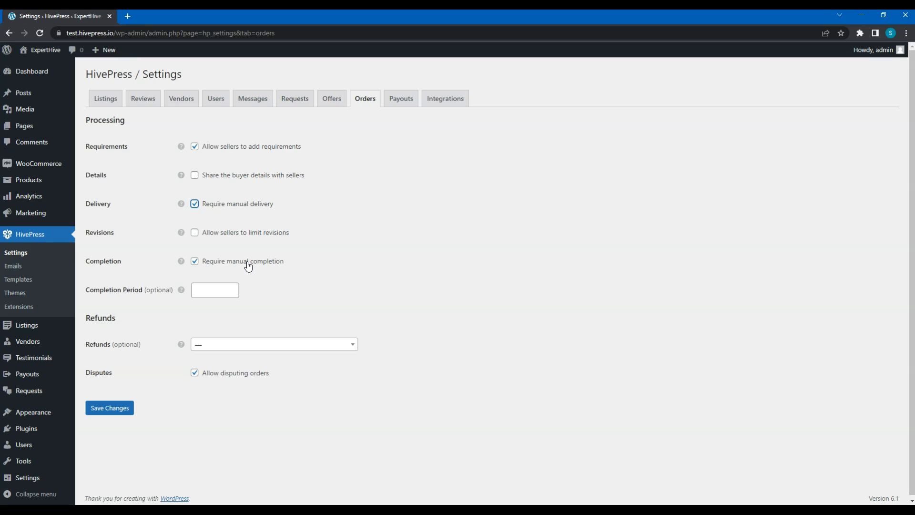
Adjust the remaining order option and save the Orders settings.
{"action": "left_click", "coordinate": [213, 290]}
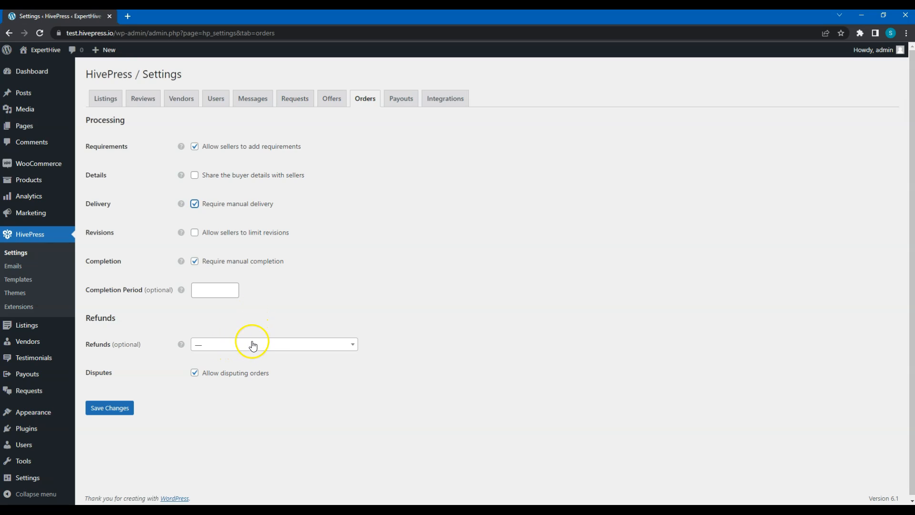
{"action": "mouse_move", "coordinate": [272, 345]}
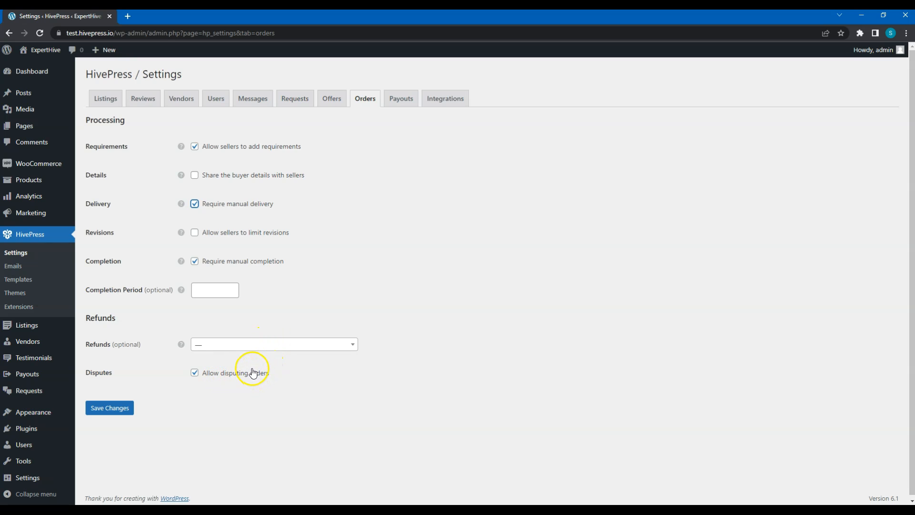
{"action": "left_click", "coordinate": [109, 408]}
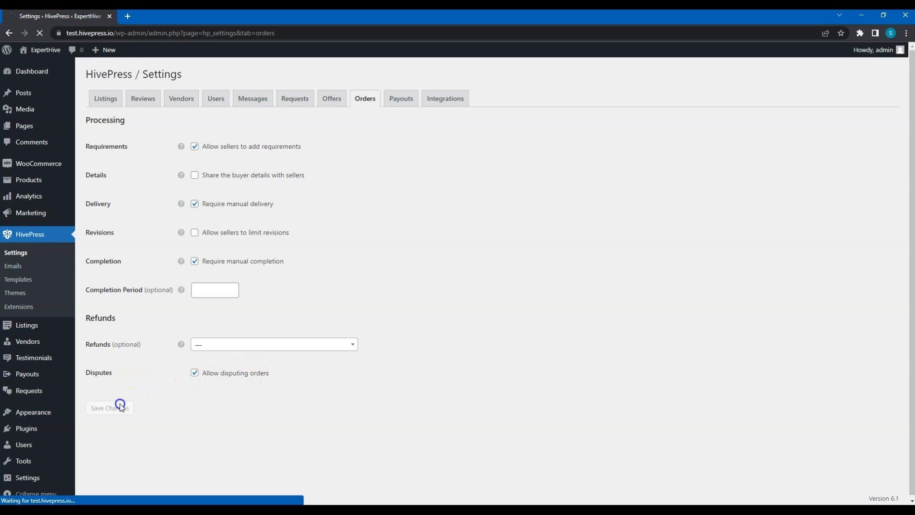
{"action": "left_click", "coordinate": [109, 407]}
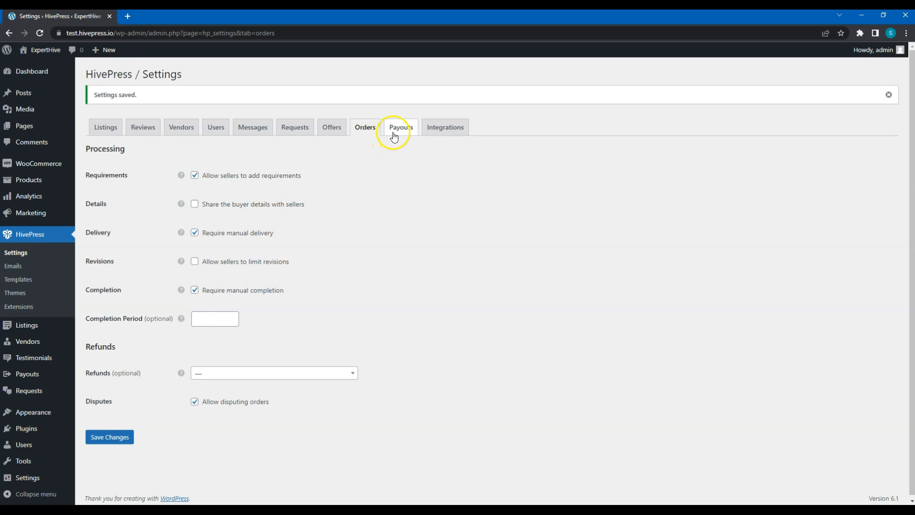
Set the Payouts minimum amount to 100 and save the Payouts settings.
{"action": "left_click", "coordinate": [401, 127]}
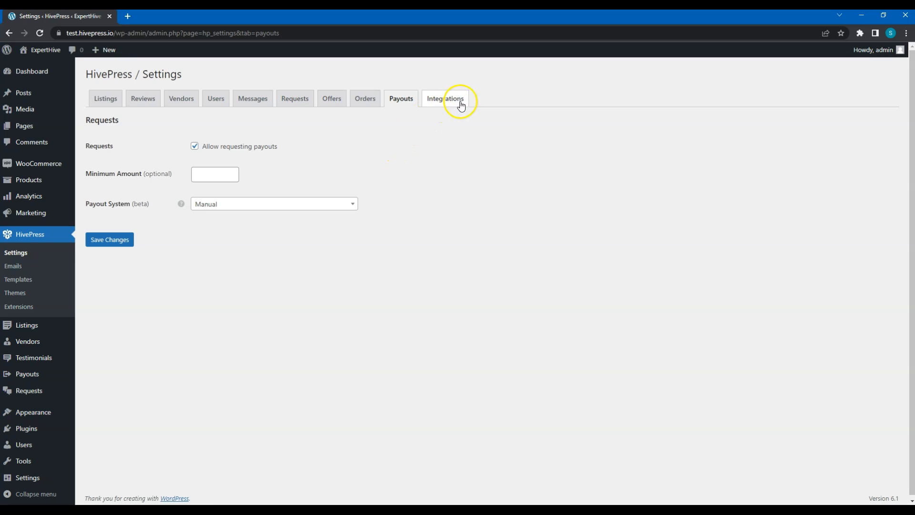
{"action": "mouse_move", "coordinate": [366, 170]}
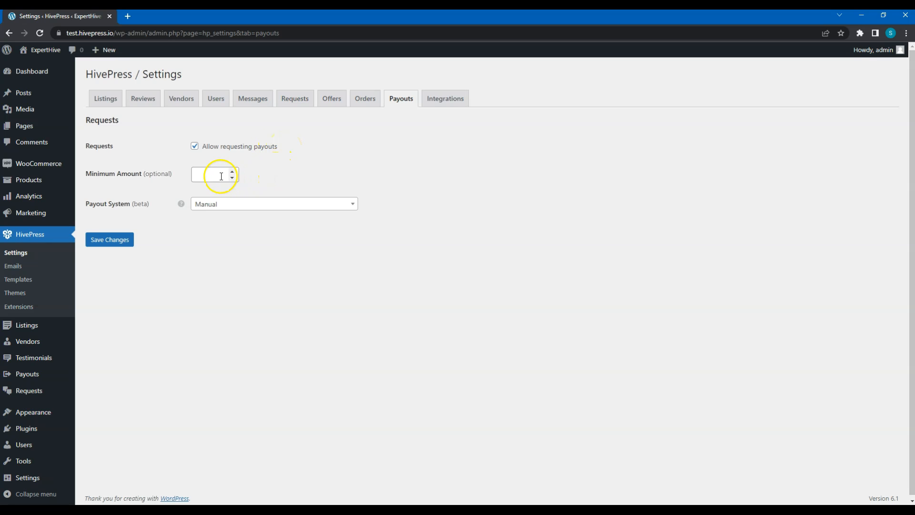
{"action": "left_click", "coordinate": [214, 173]}
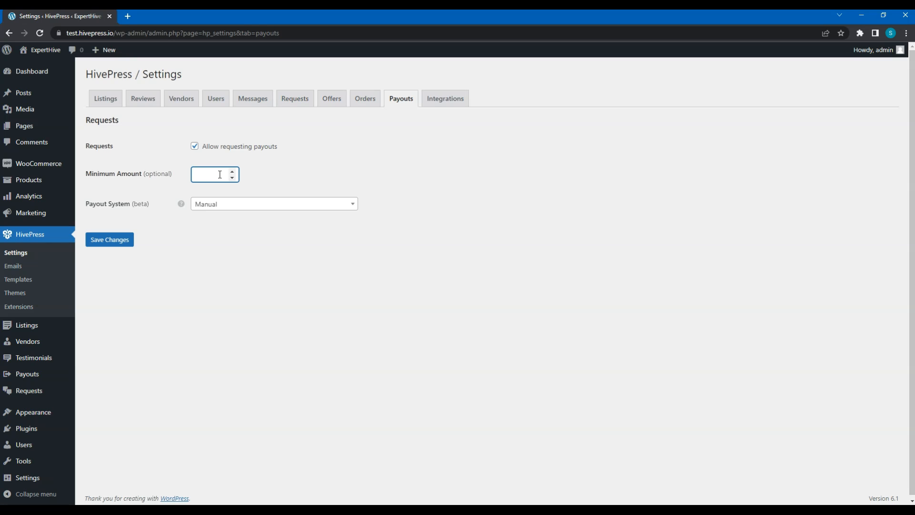
{"action": "type", "text": "100"}
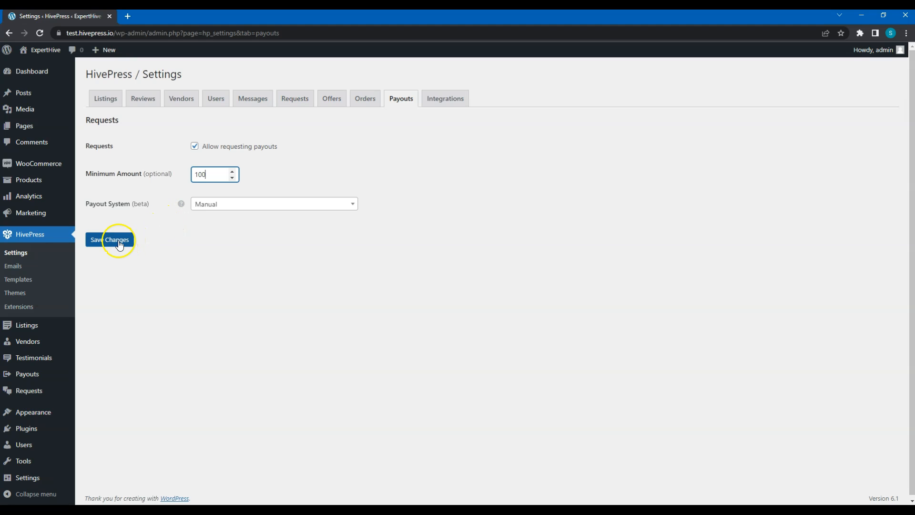
{"action": "left_click", "coordinate": [110, 241]}
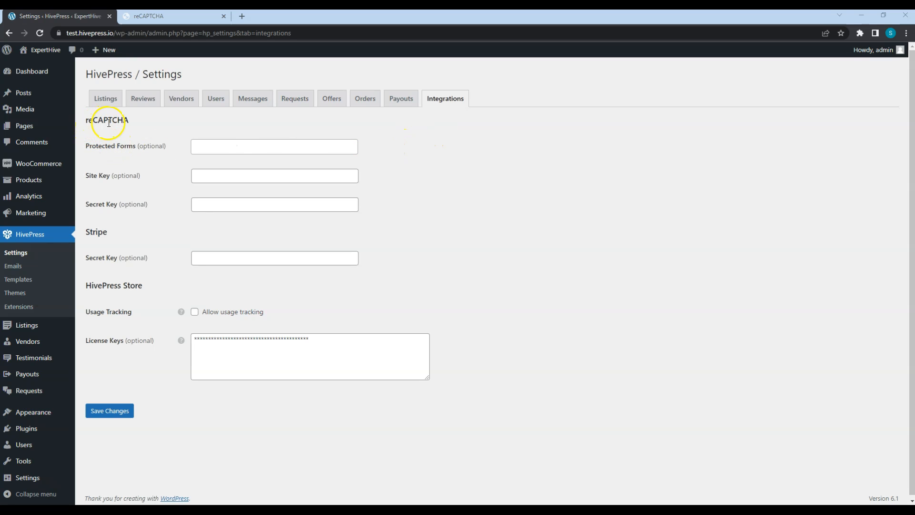
{"action": "mouse_move", "coordinate": [164, 265]}
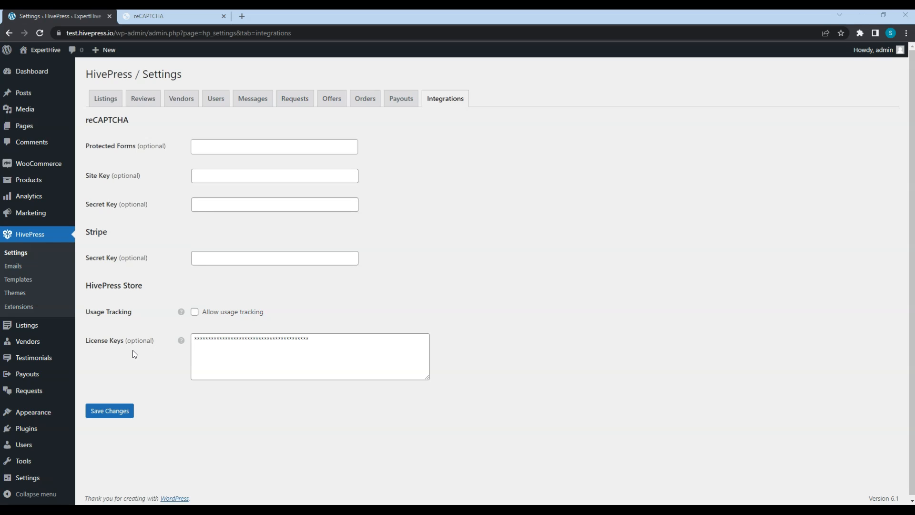
{"action": "mouse_move", "coordinate": [170, 228]}
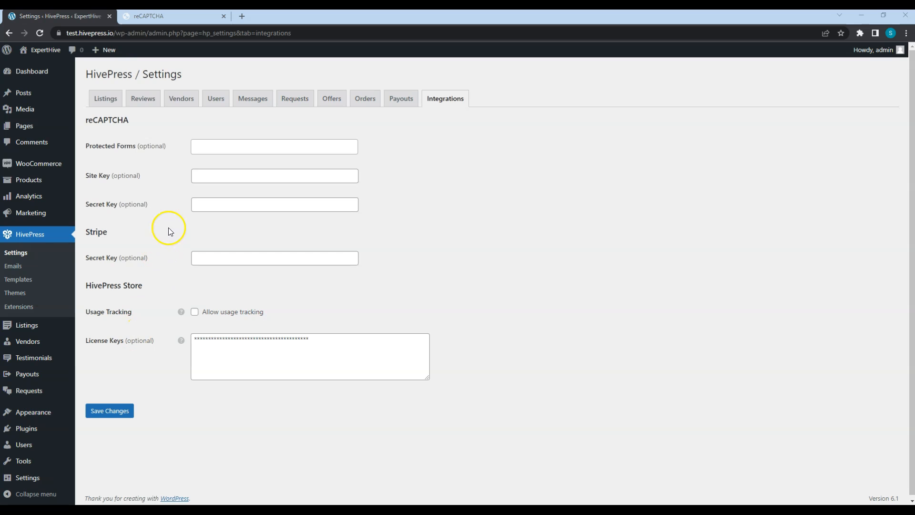
{"action": "mouse_move", "coordinate": [179, 151]}
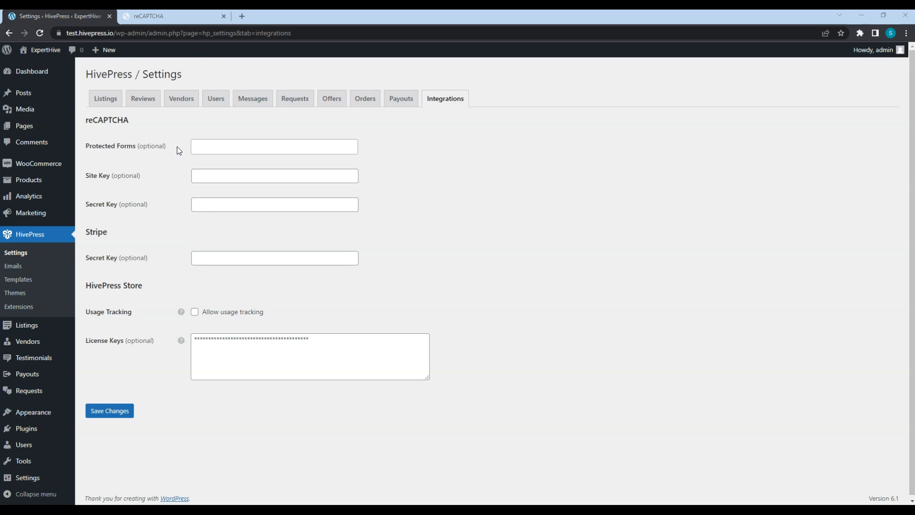
Switch to the Google reCAPTCHA site registration page.
{"action": "left_click", "coordinate": [147, 16]}
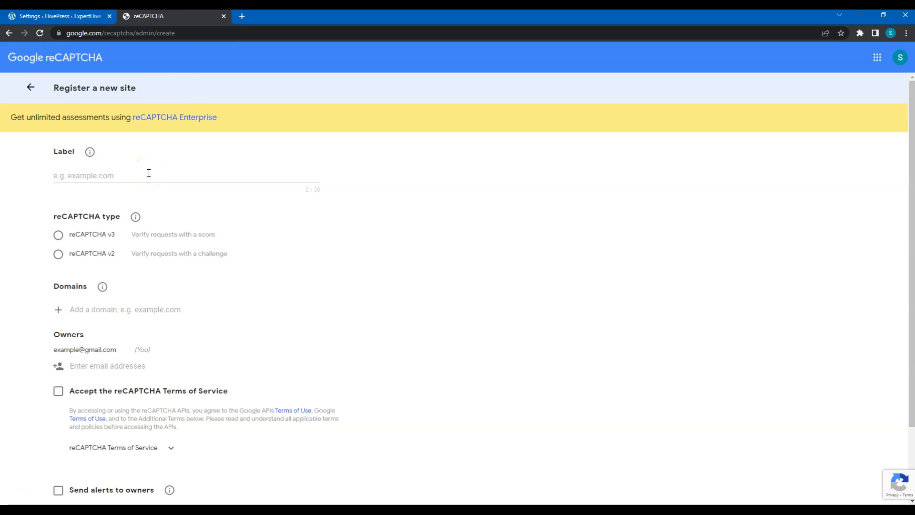
Label the new site experthive.com and choose reCAPTCHA v2 'I'm not a robot' checkbox.
{"action": "left_click", "coordinate": [58, 490]}
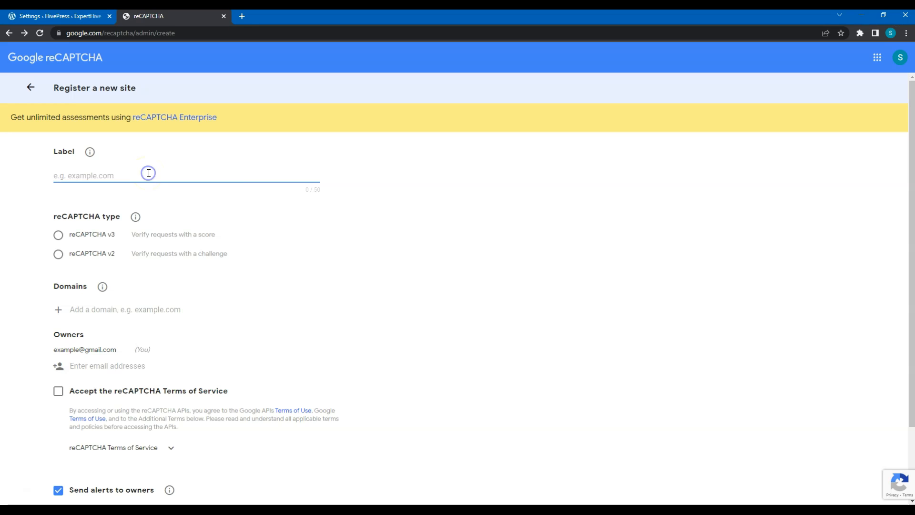
{"action": "type", "text": "experthive.com"}
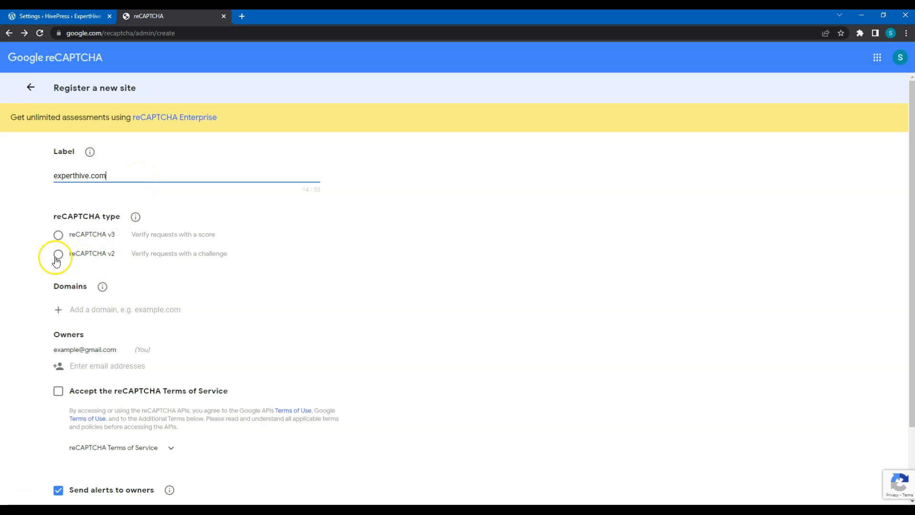
{"action": "left_click", "coordinate": [58, 253]}
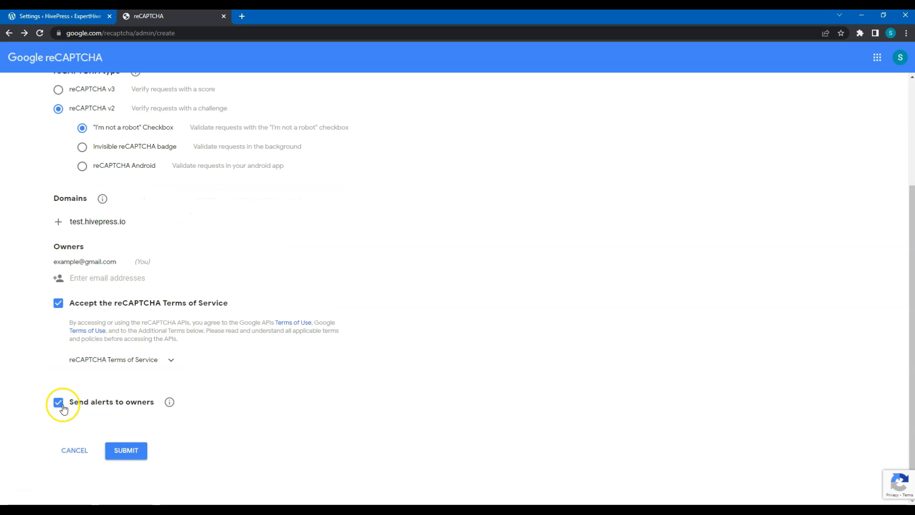
{"action": "left_click", "coordinate": [126, 450]}
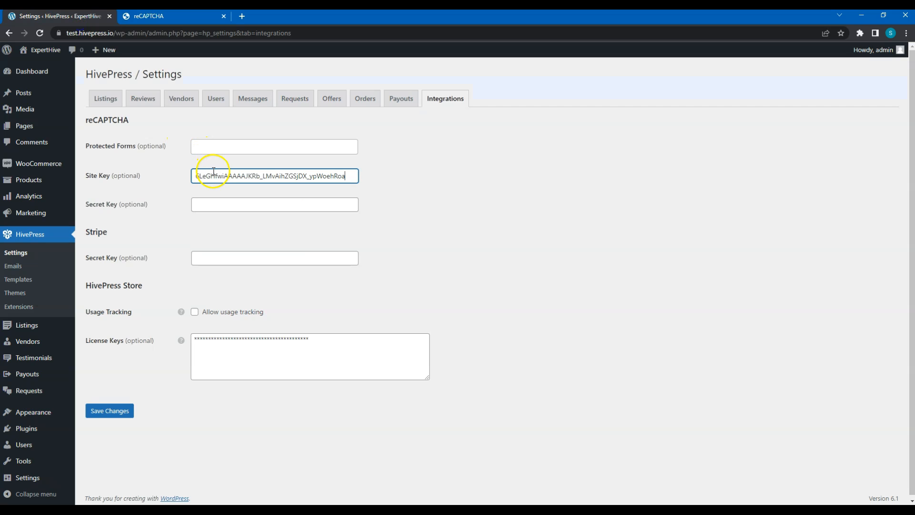
Enter the reCAPTCHA key, protect the Register User form, and save the Integrations settings.
{"action": "left_click", "coordinate": [170, 16]}
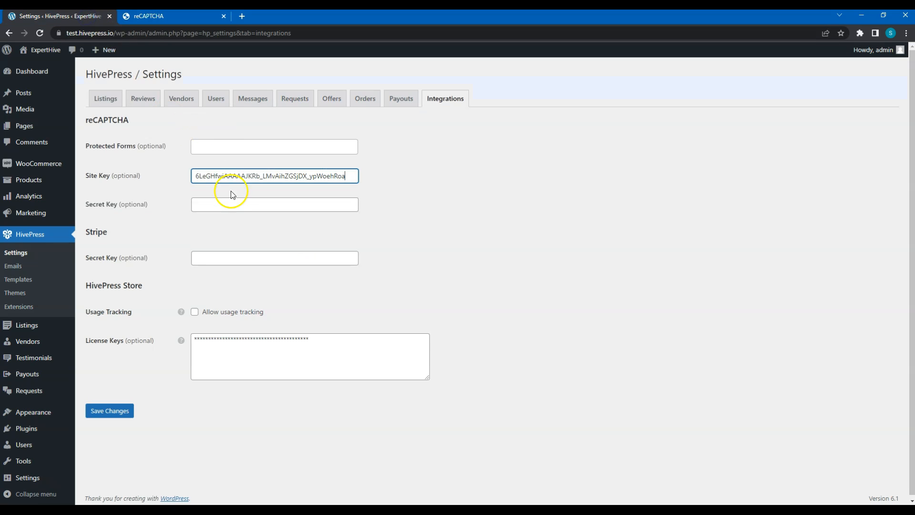
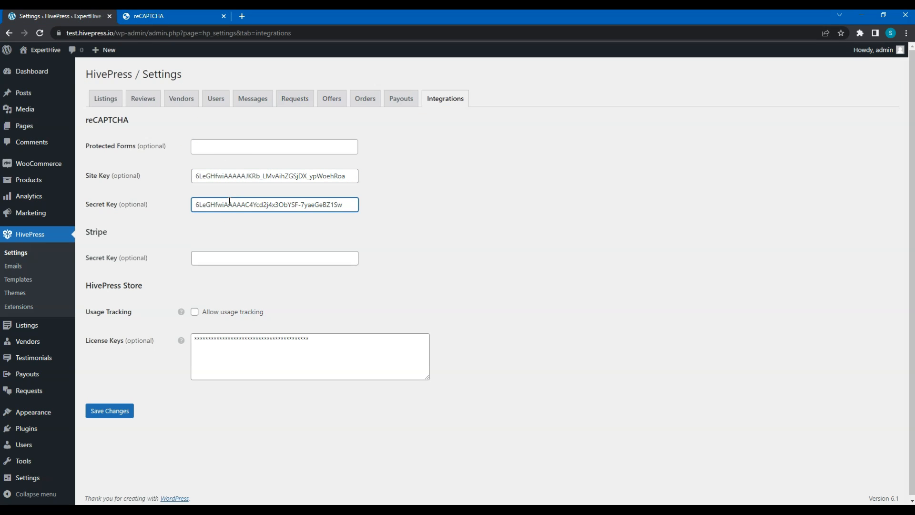
{"action": "left_click", "coordinate": [273, 147]}
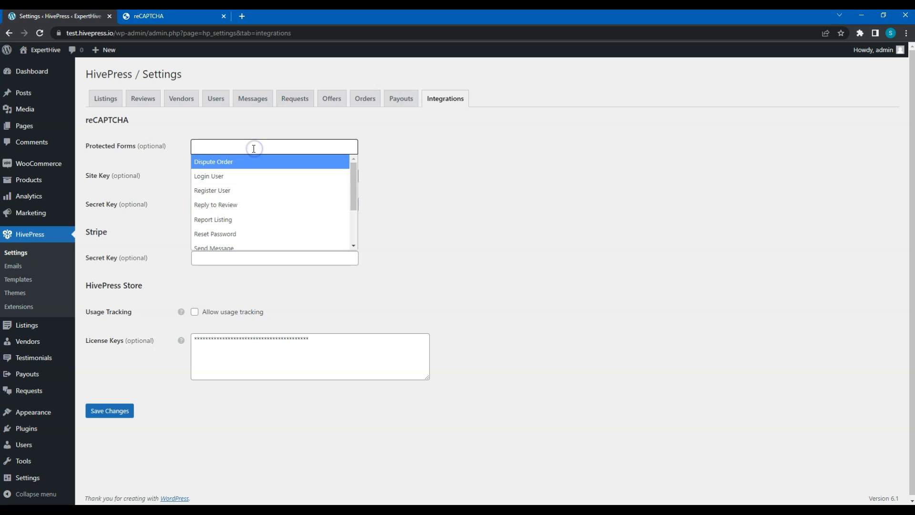
{"action": "mouse_move", "coordinate": [258, 191]}
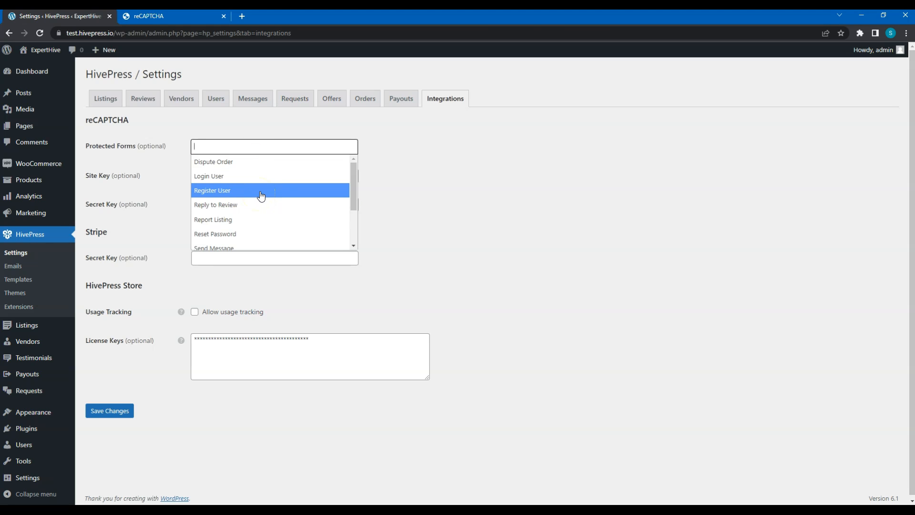
{"action": "left_click", "coordinate": [212, 190]}
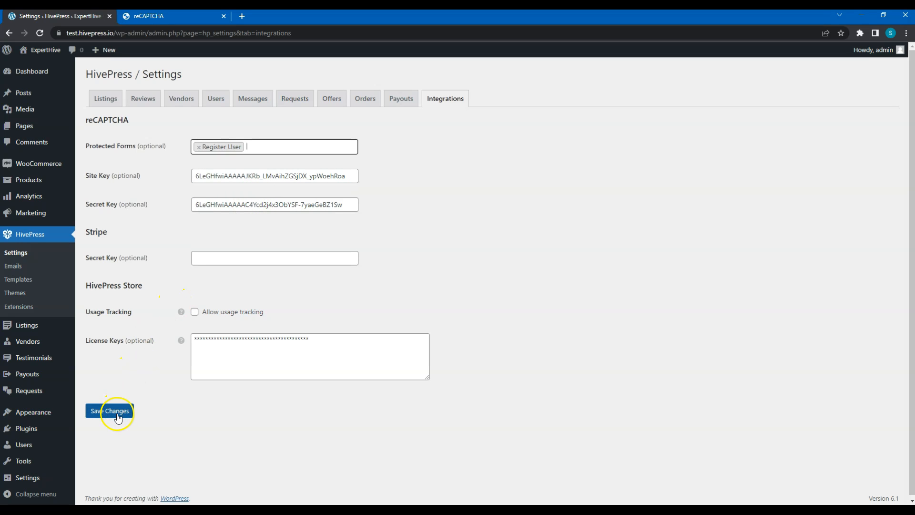
{"action": "left_click", "coordinate": [109, 410]}
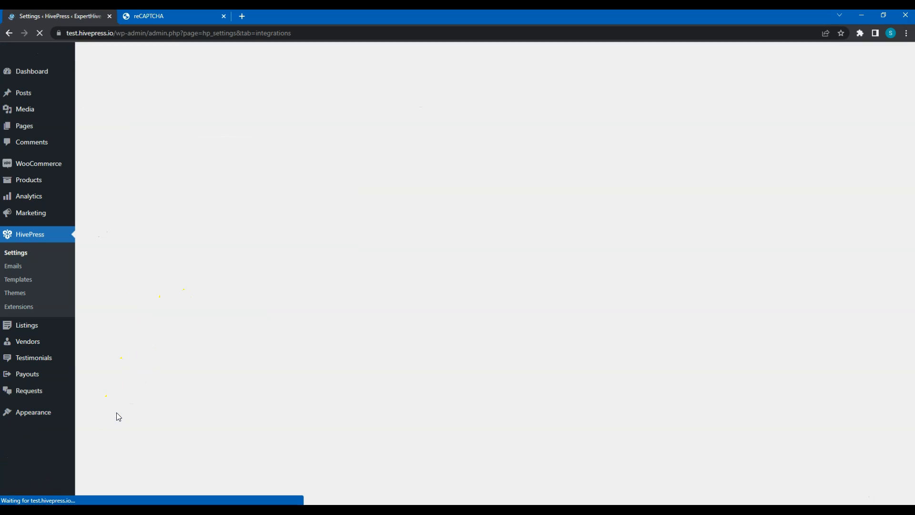